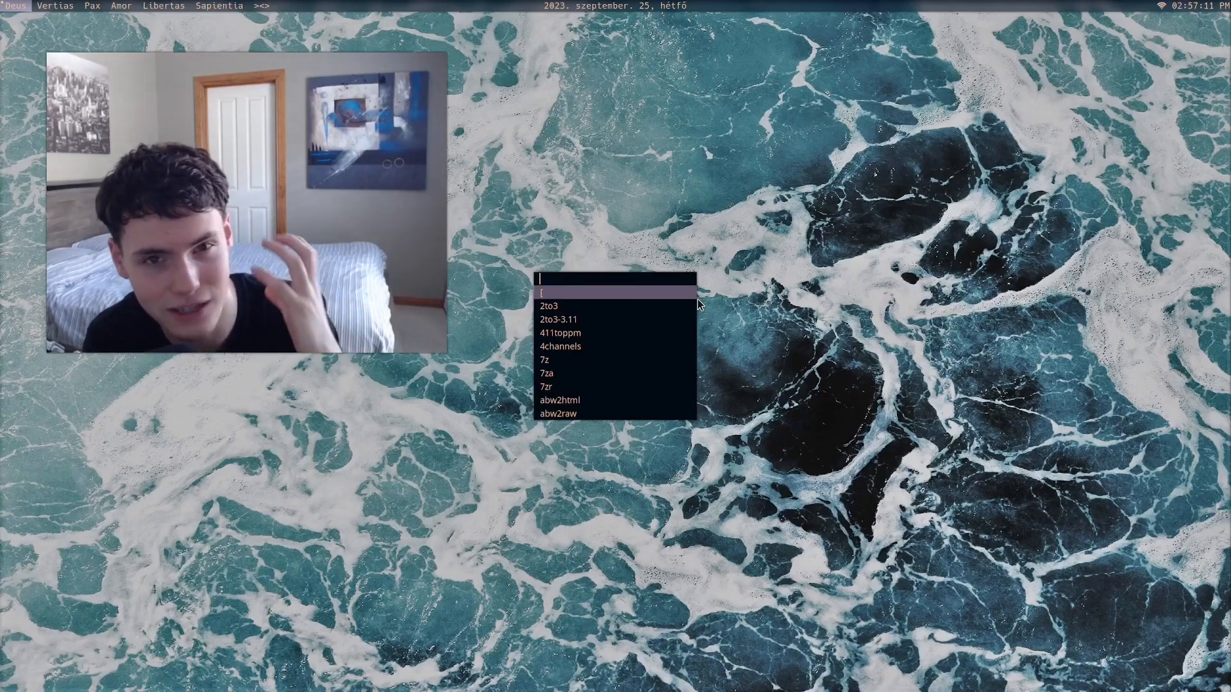
Step: Launch gMTP and attempt to connect, finding no device attached
{"action": "type", "text": "gt"}
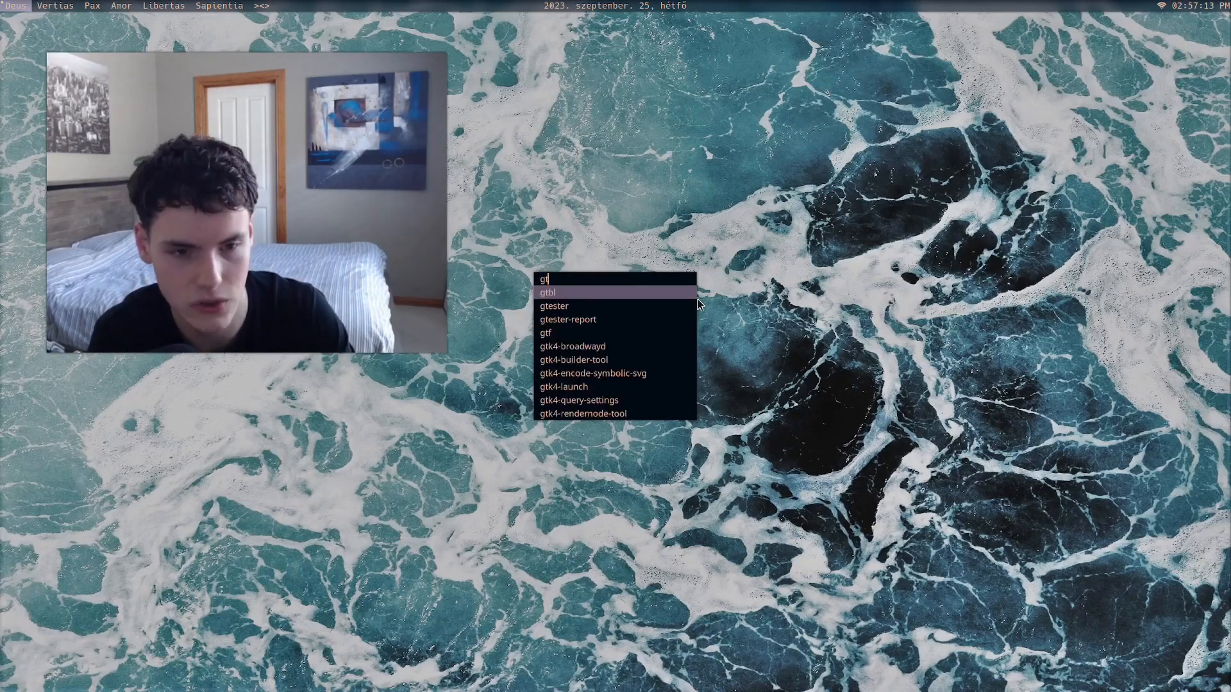
{"action": "type", "text": "mt"}
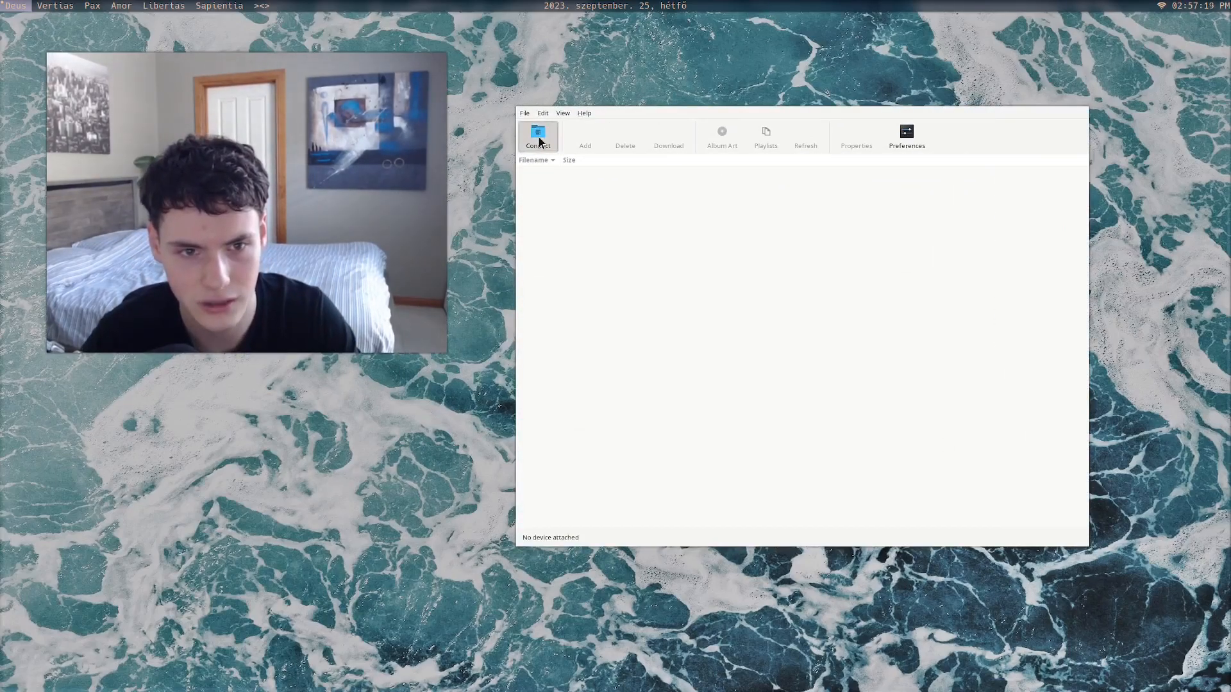
{"action": "left_click", "coordinate": [539, 138]}
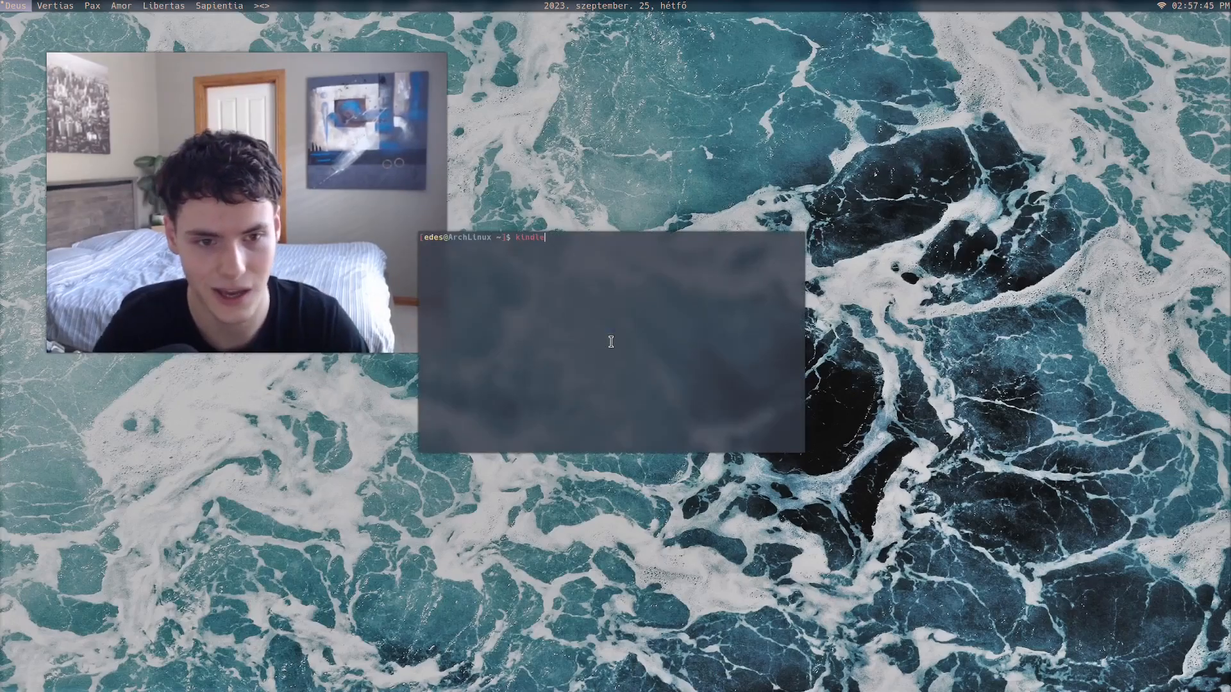
Step: Run the kindleanki alias so Italian word–translation pairs scroll past as they are added
{"action": "type", "text": "an"}
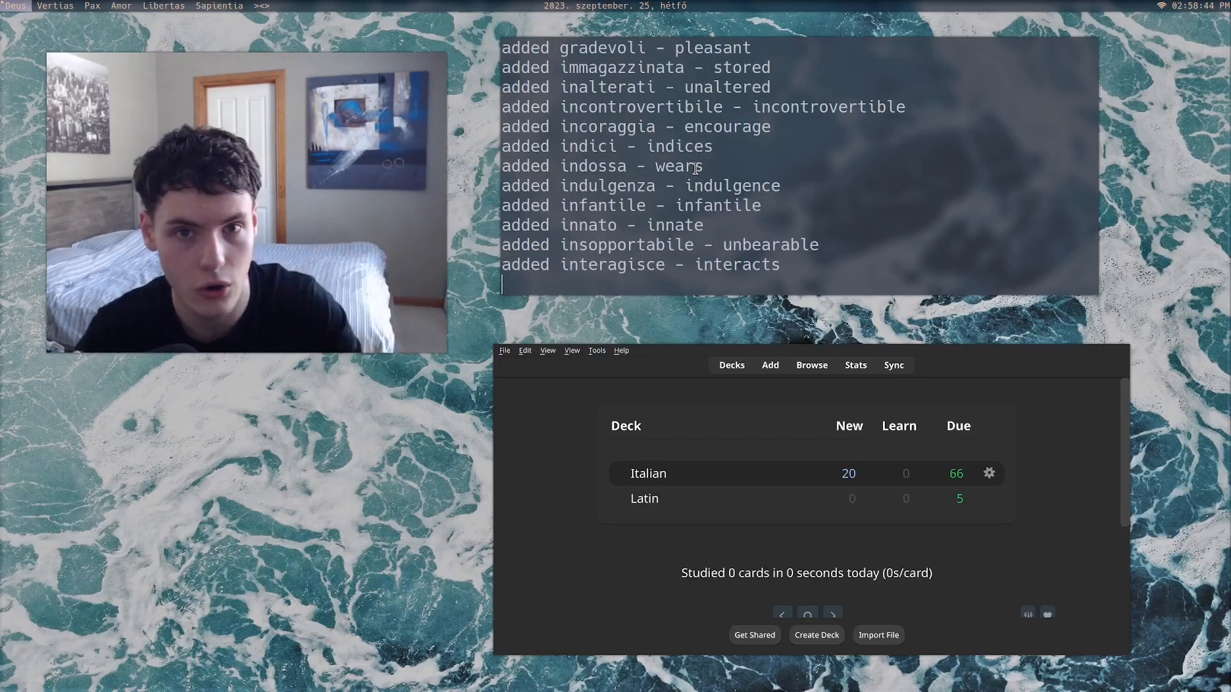
{"action": "scroll", "scroll_direction": "down", "scroll_amount": 3}
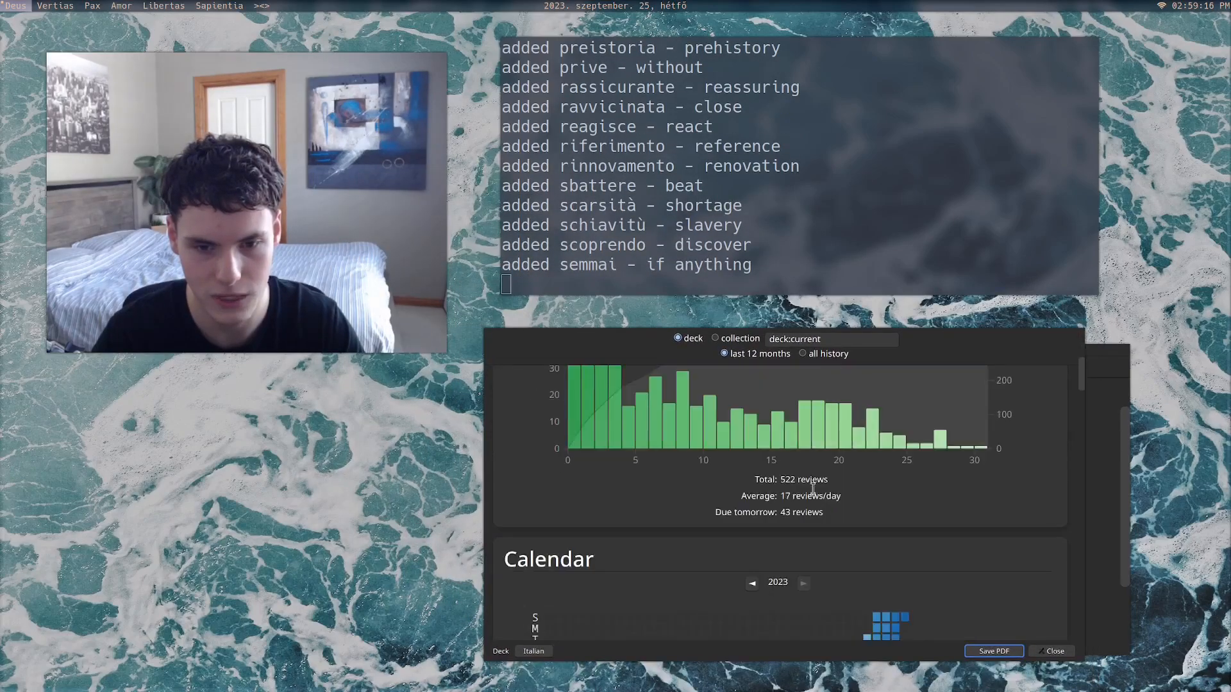
Step: Check the Italian deck's Card Counts reach 849 new against the terminal summary, then close the statistics
{"action": "scroll", "scroll_direction": "down", "scroll_amount": 3}
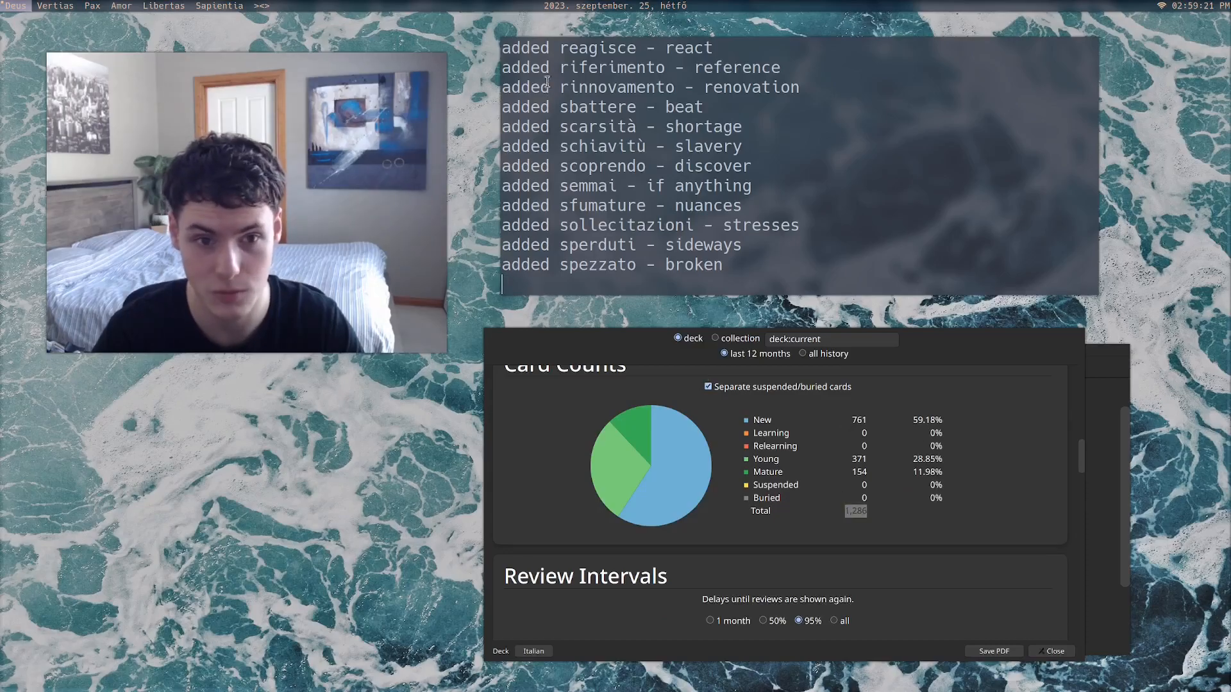
{"action": "scroll", "scroll_direction": "down", "scroll_amount": 3}
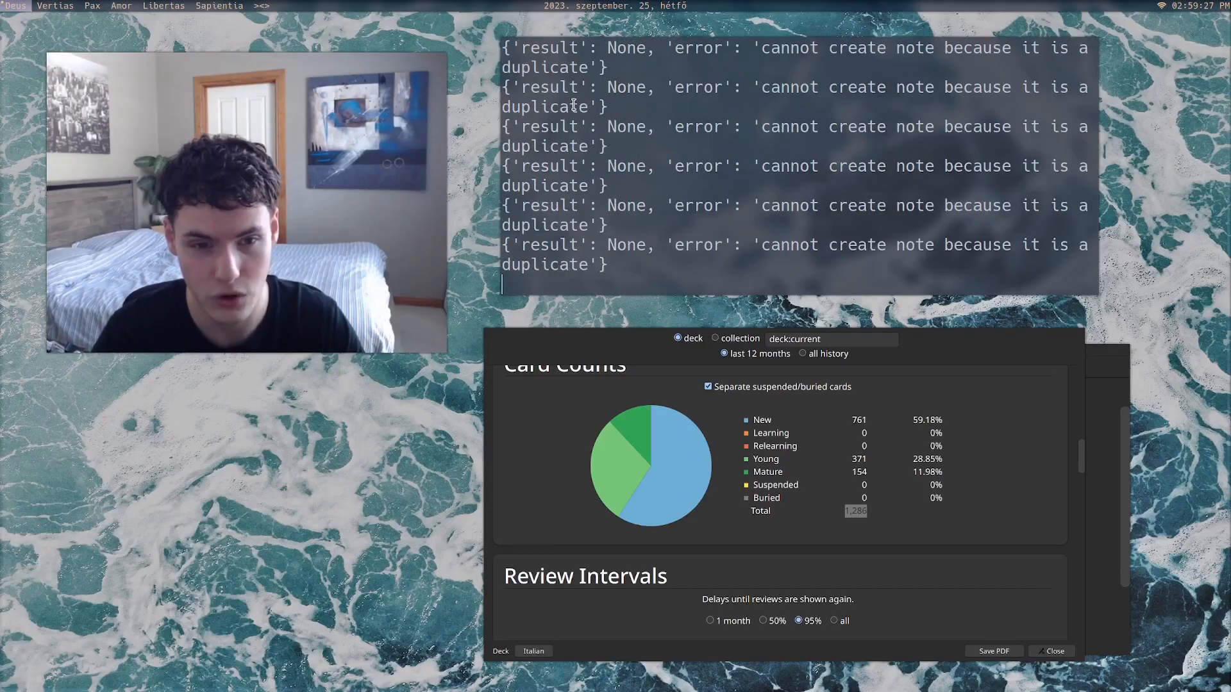
{"action": "mouse_move", "coordinate": [784, 218]}
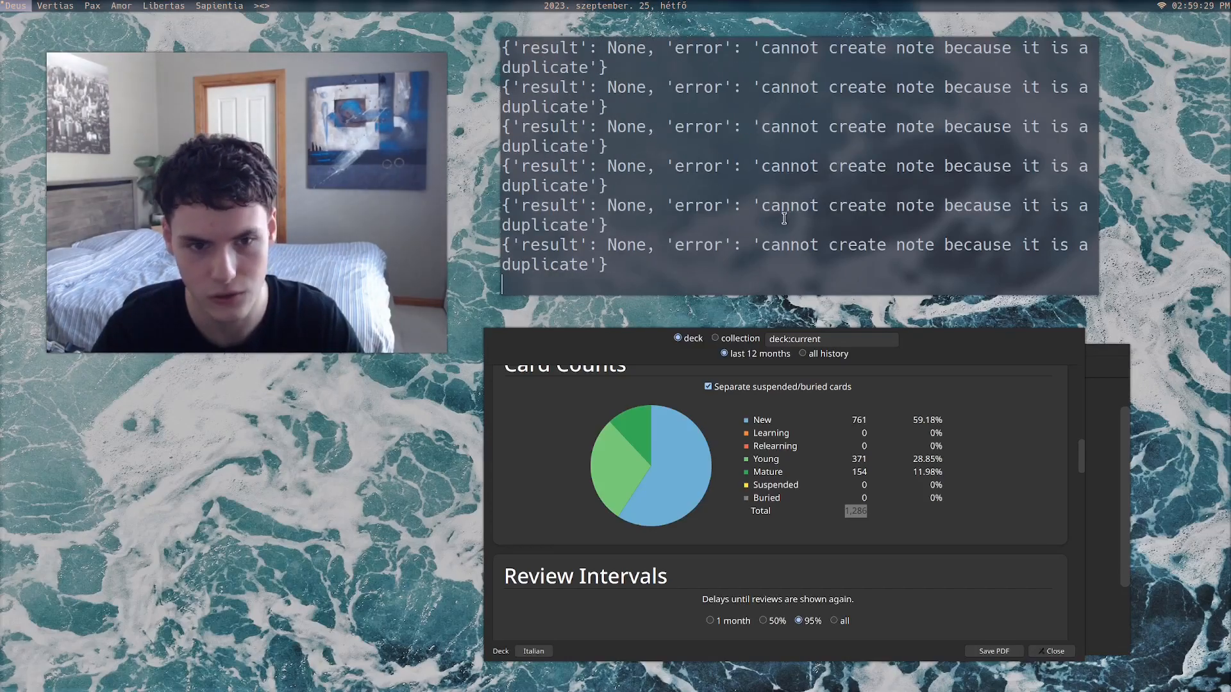
{"action": "double_click", "coordinate": [855, 511]}
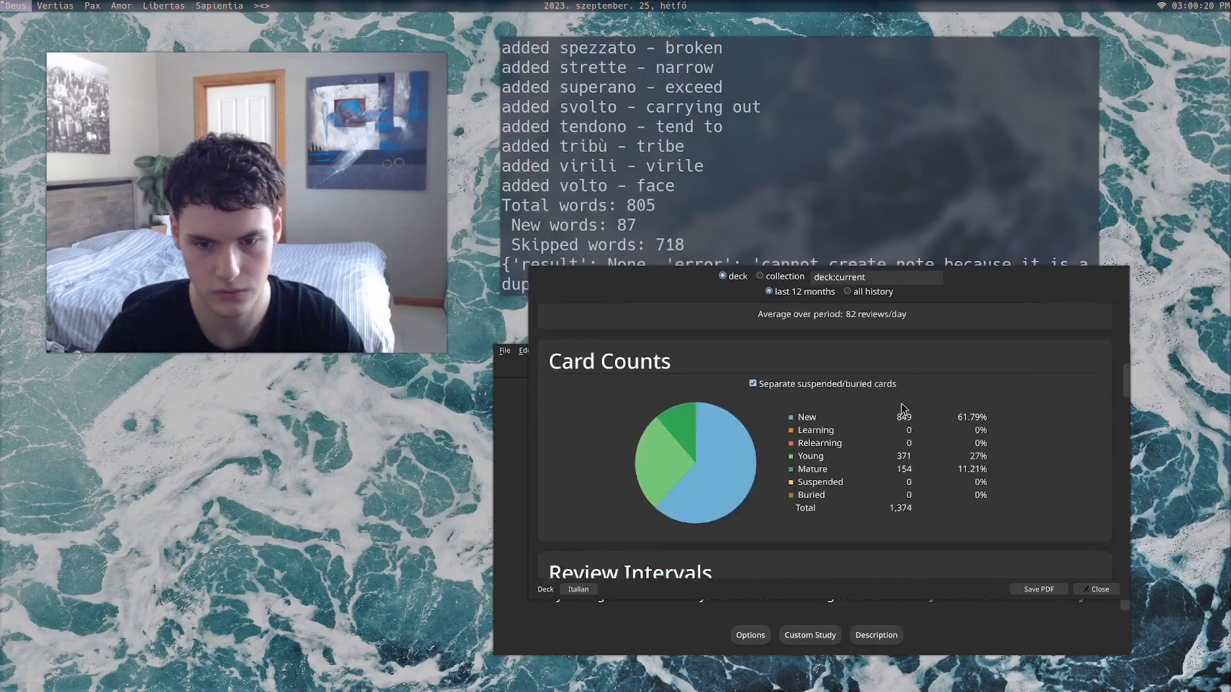
{"action": "scroll", "scroll_direction": "down", "scroll_amount": 3}
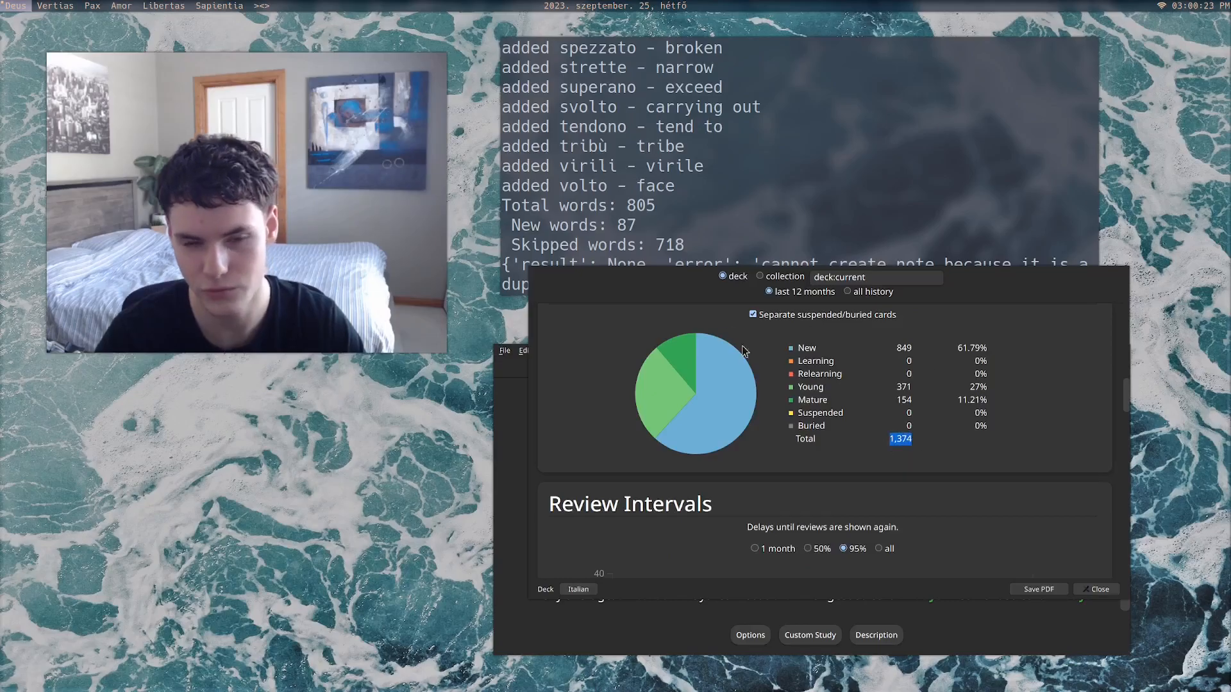
{"action": "left_click", "coordinate": [1100, 588]}
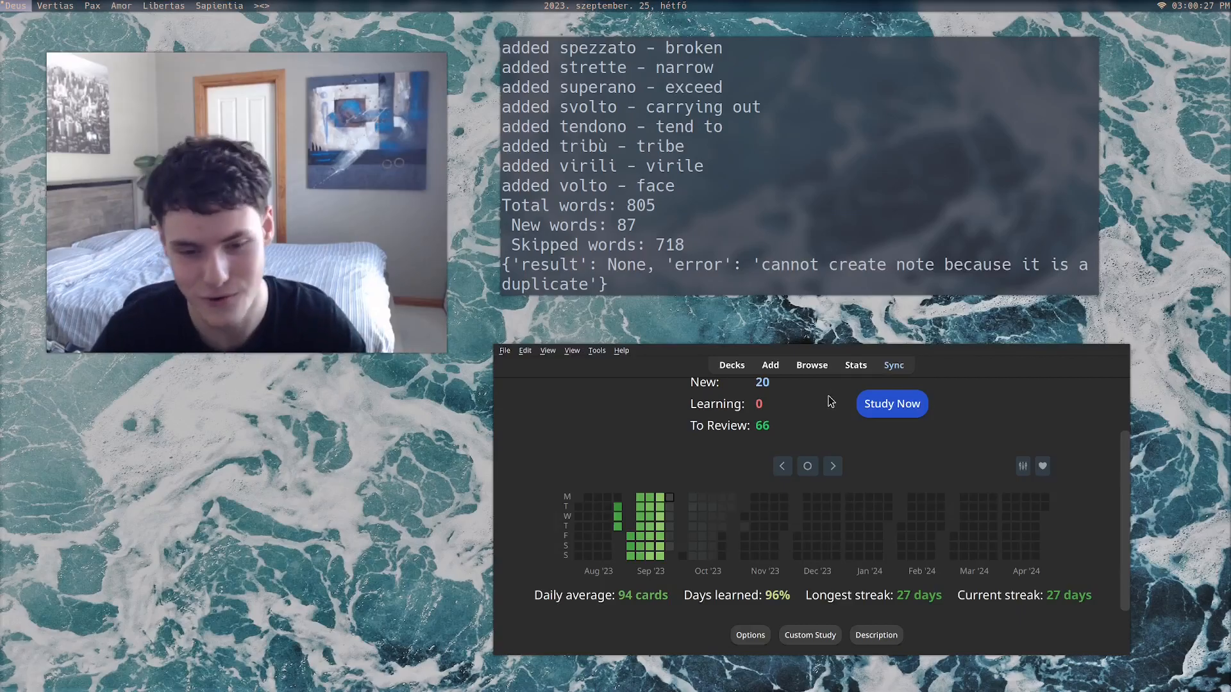
{"action": "mouse_move", "coordinate": [680, 216]}
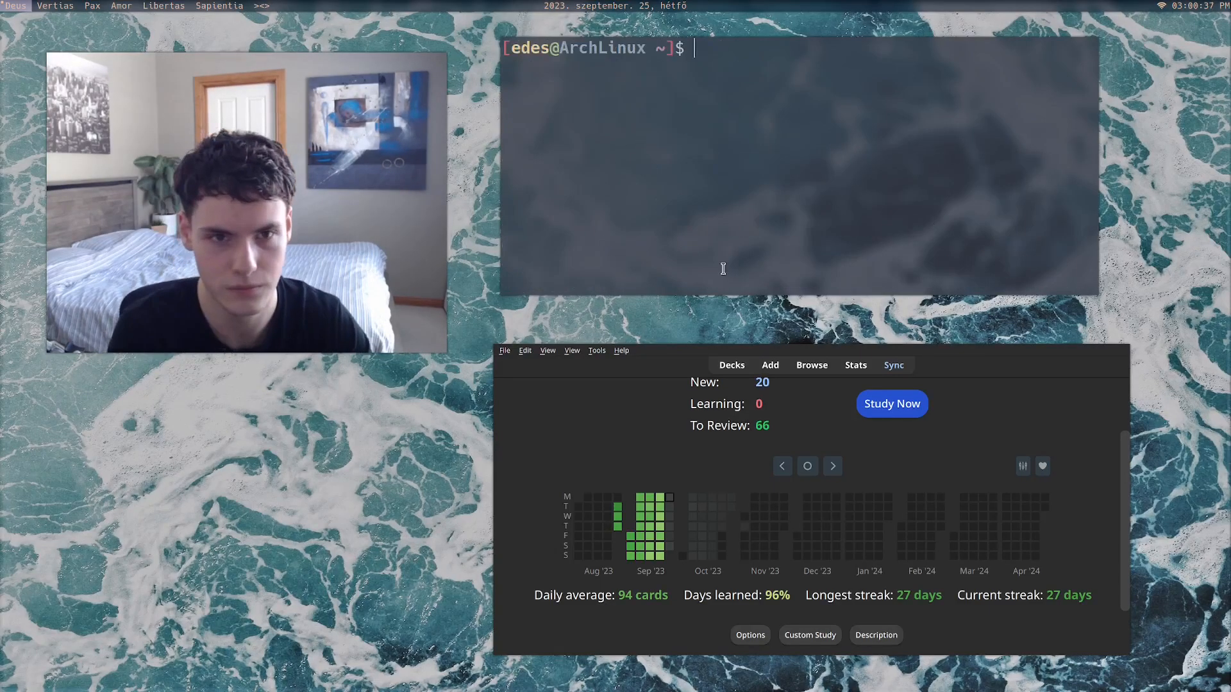
{"action": "type", "text": "vim"}
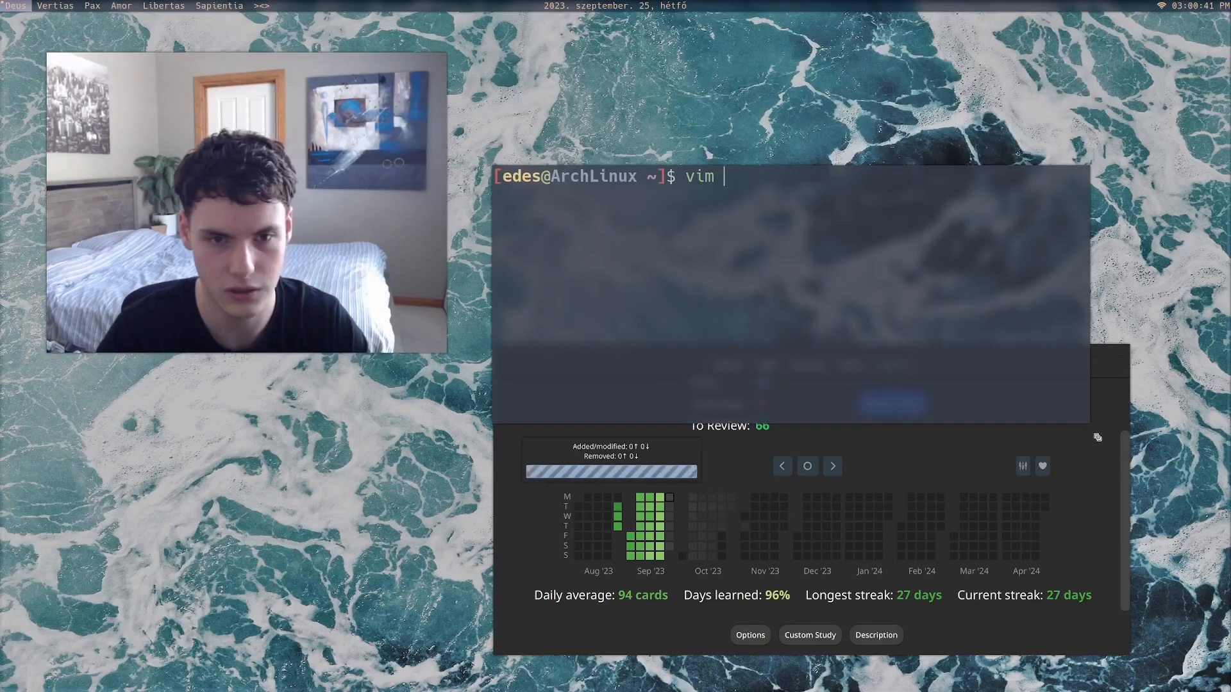
{"action": "type", "text": ".zshrc"}
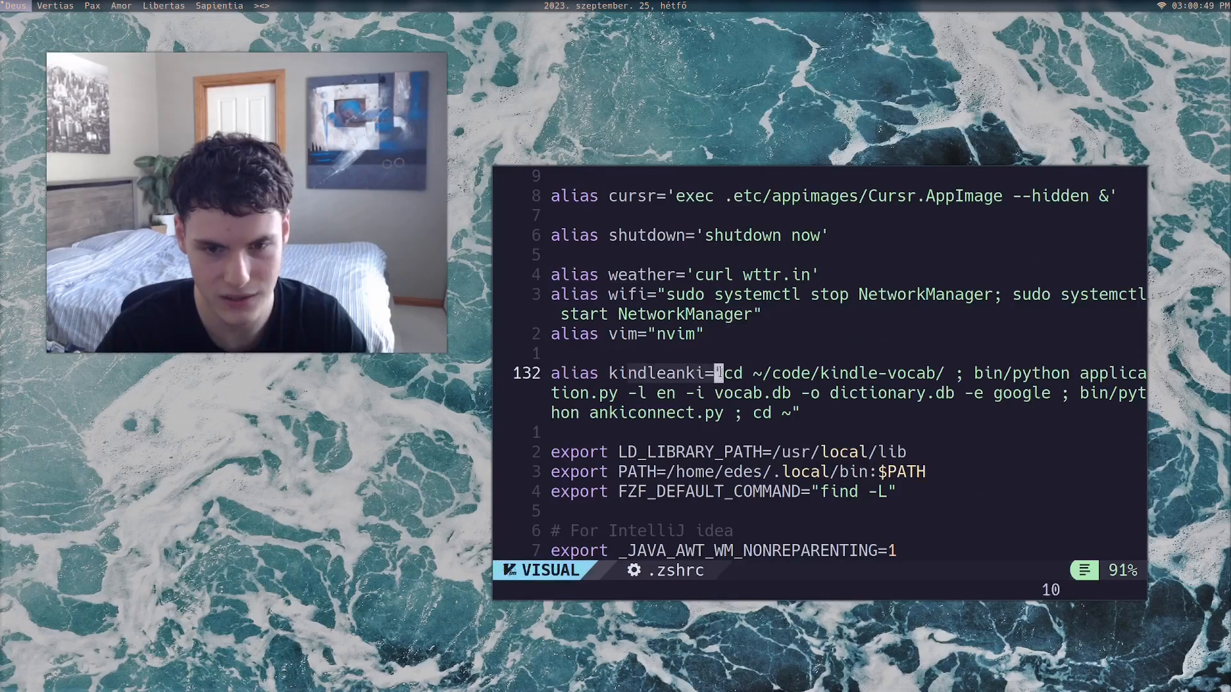
{"action": "key", "text": "Escape"}
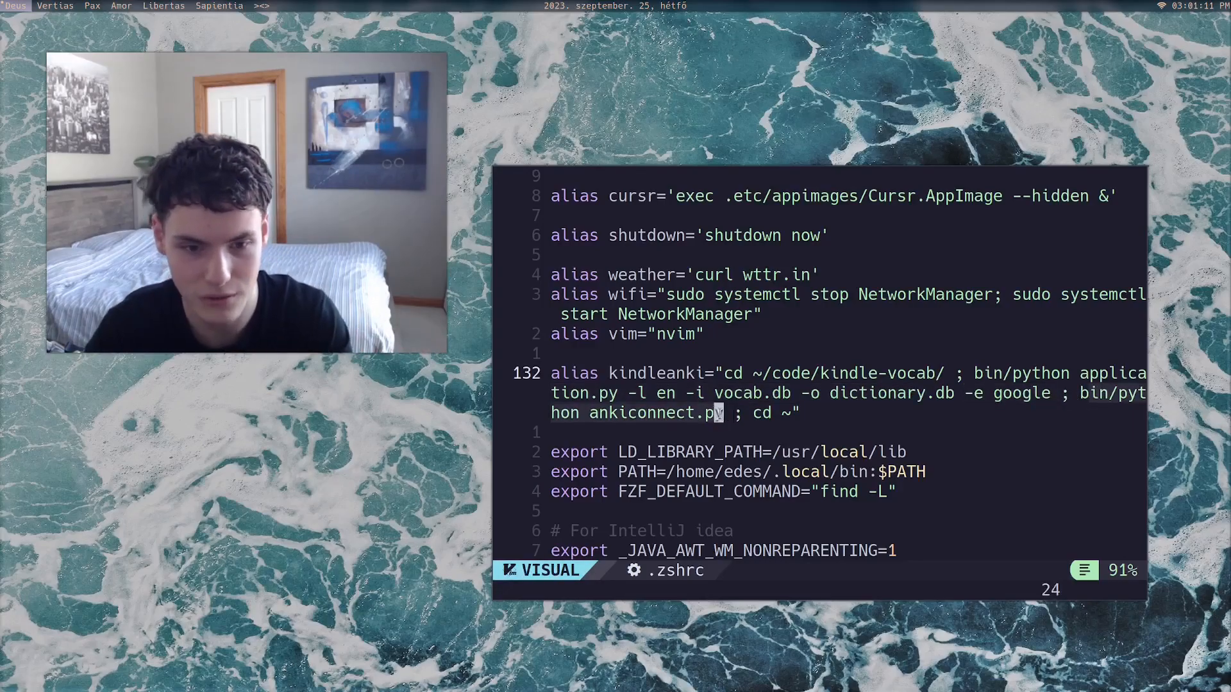
{"action": "key", "text": "Escape"}
{"action": "type", "text": "code/"}
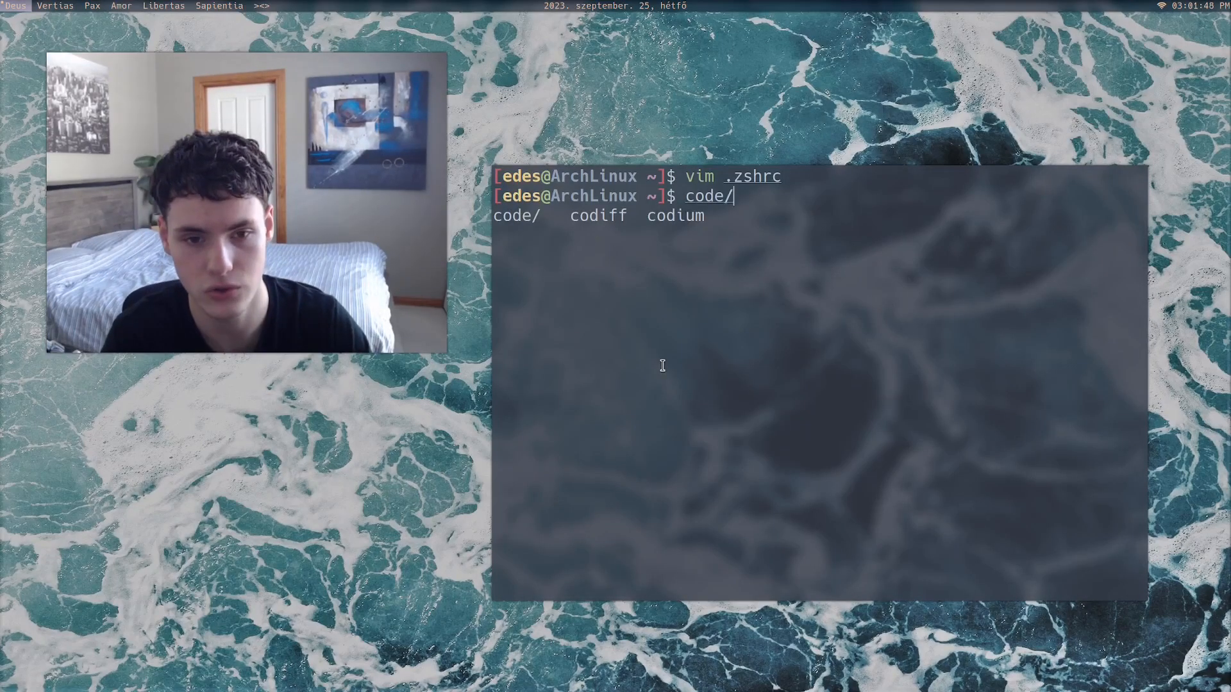
Step: Open application.py from code/kindle-vocab in vim and scroll toward the final print block
{"action": "type", "text": "kindle-vocab/"}
{"action": "type", "text": "ls"}
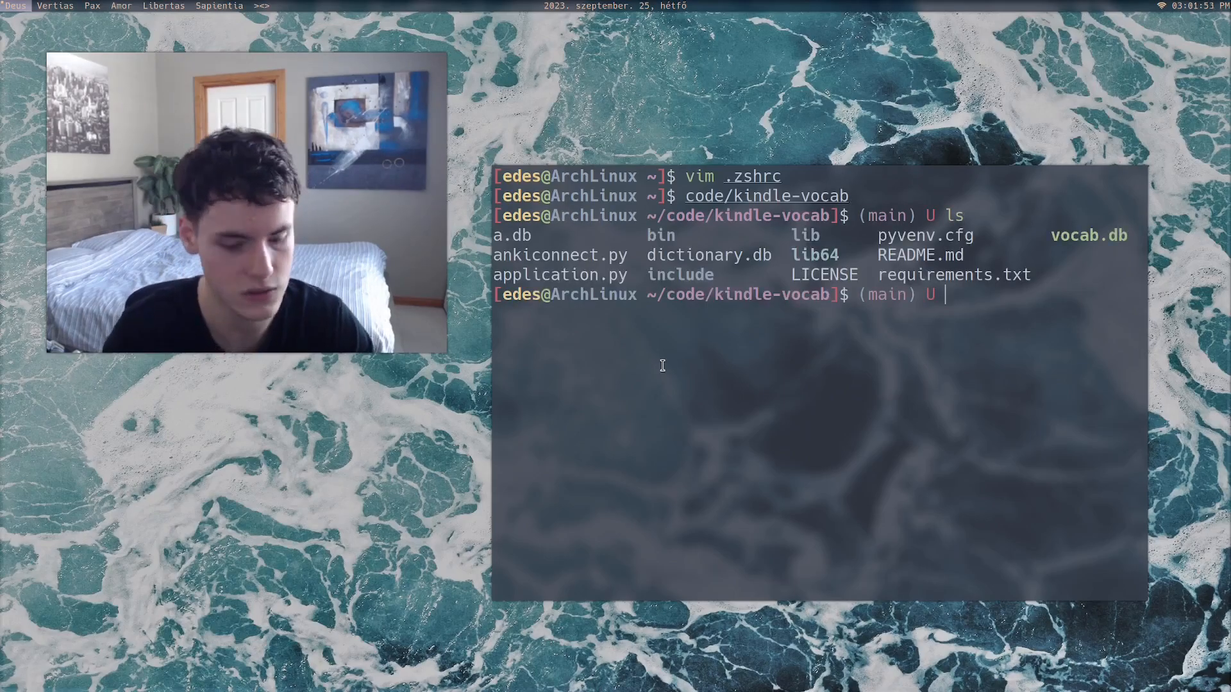
{"action": "type", "text": "vim application.py"}
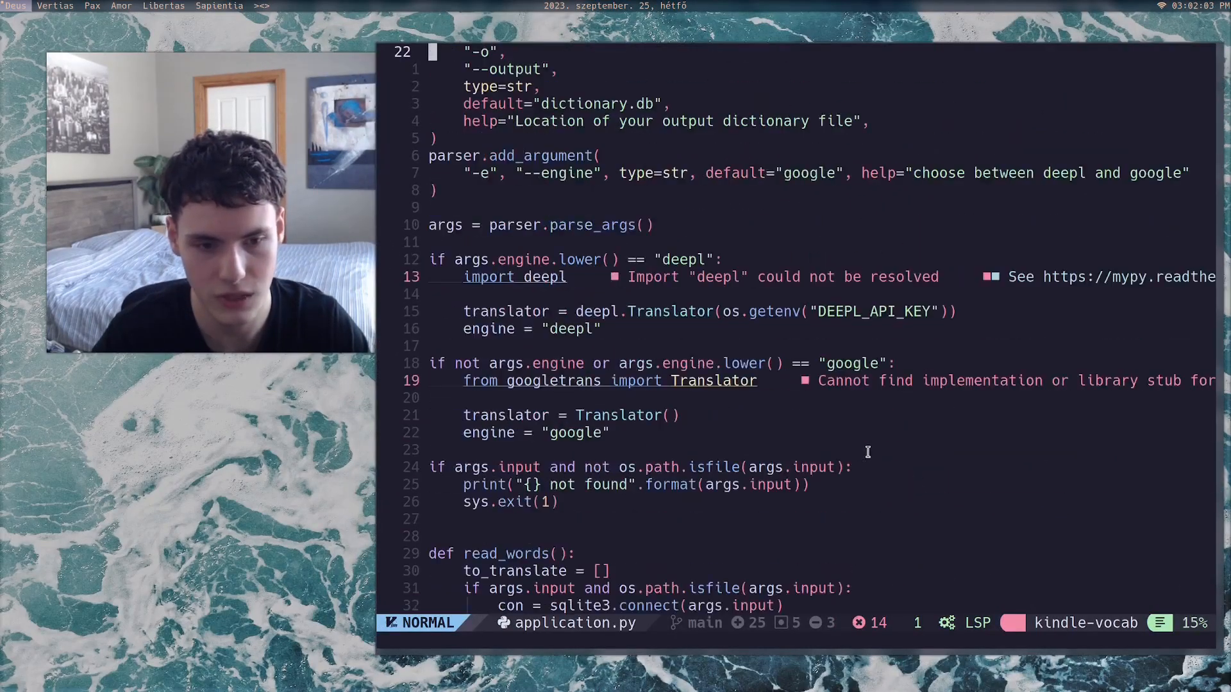
{"action": "scroll", "scroll_direction": "down", "scroll_amount": 3}
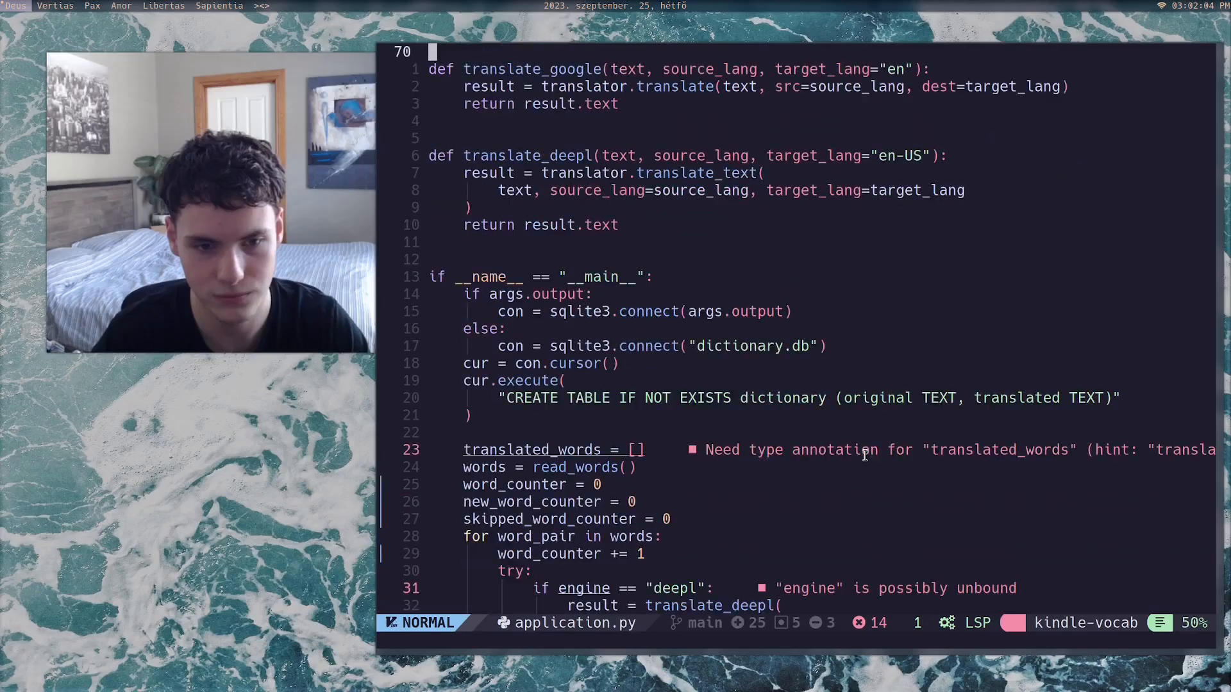
{"action": "scroll", "scroll_direction": "down", "scroll_amount": 3}
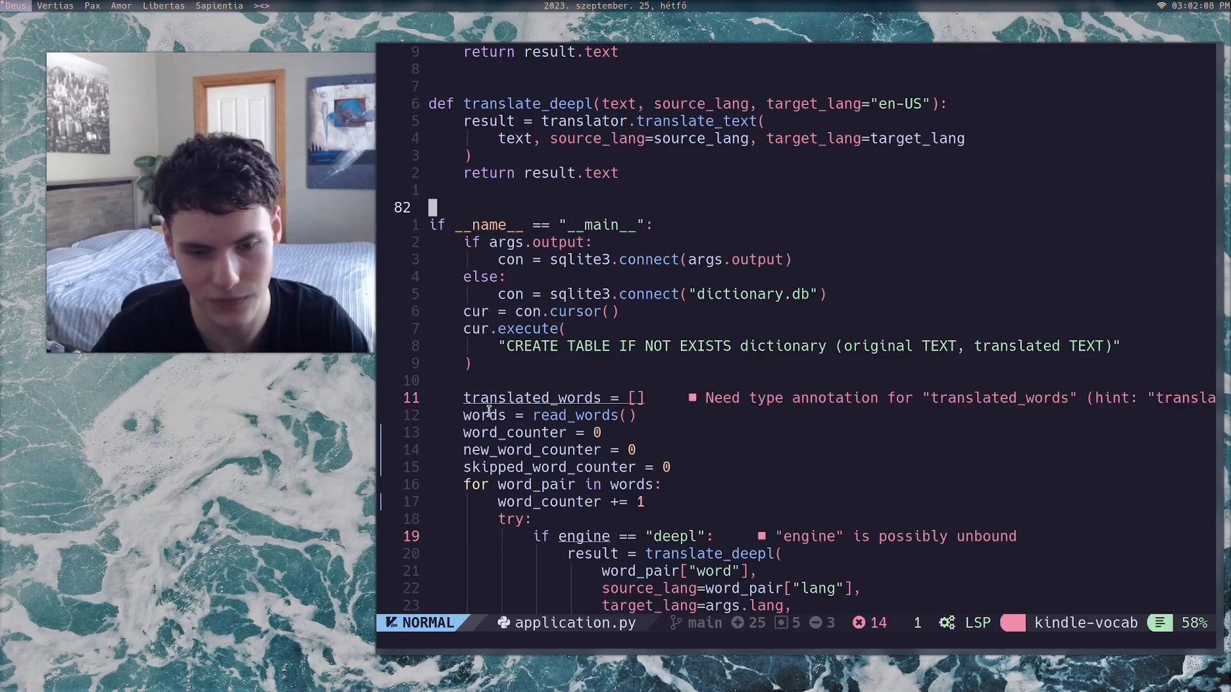
{"action": "scroll", "scroll_direction": "down", "scroll_amount": 3}
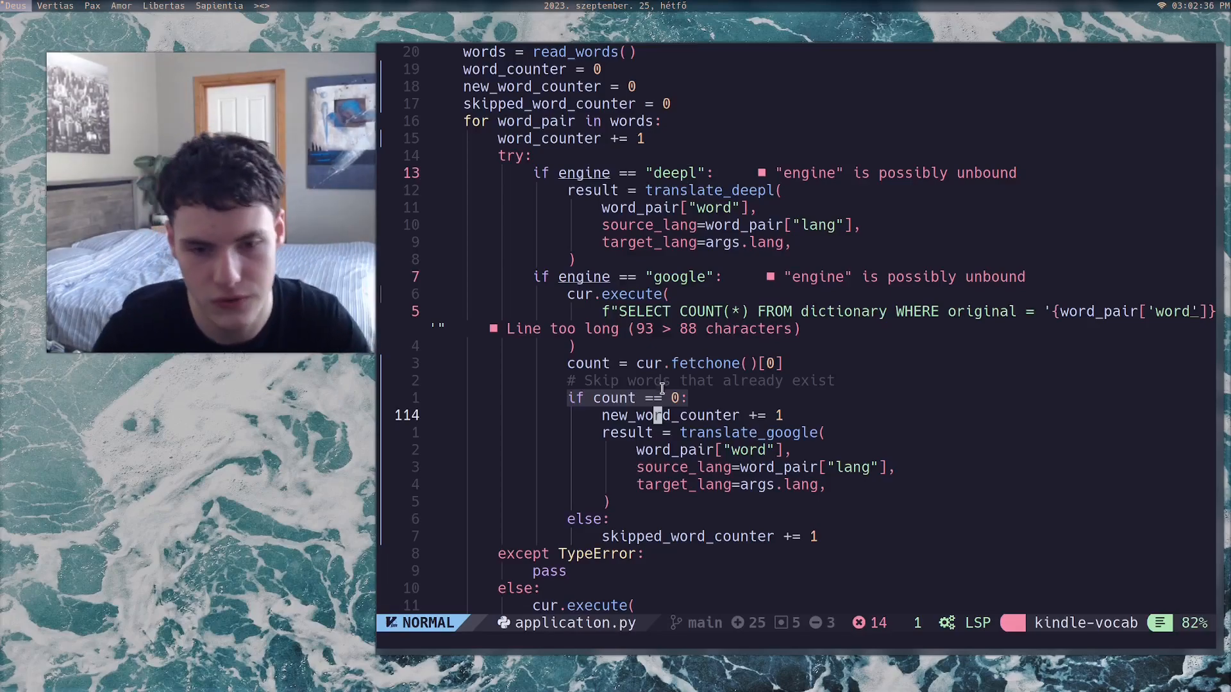
Step: Reach the print of total, new and skipped counts and yank that summary statement
{"action": "scroll", "scroll_direction": "down", "scroll_amount": 3}
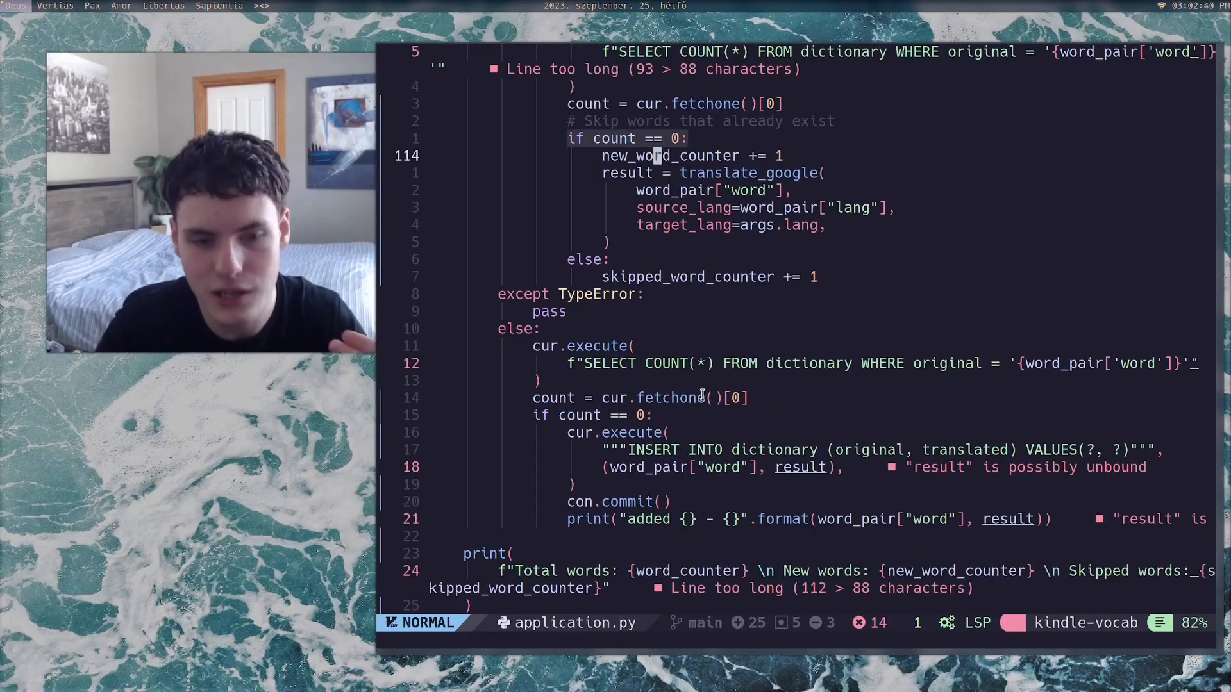
{"action": "scroll", "scroll_direction": "down", "scroll_amount": 3}
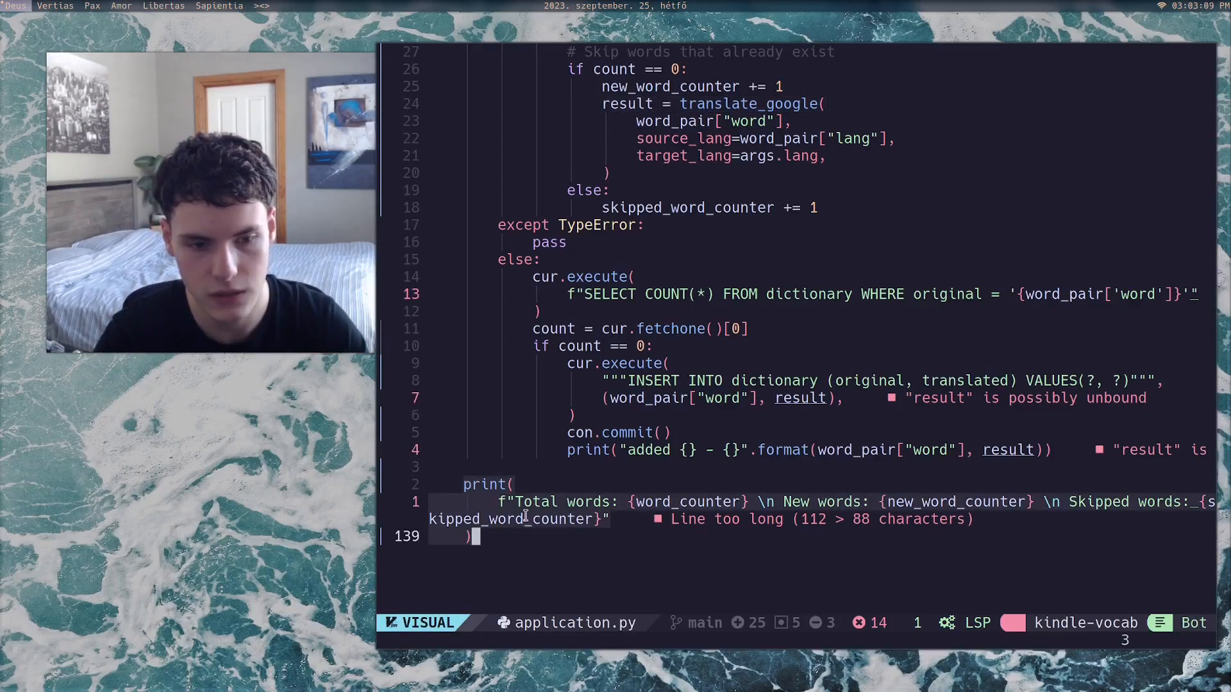
{"action": "key", "text": "Escape"}
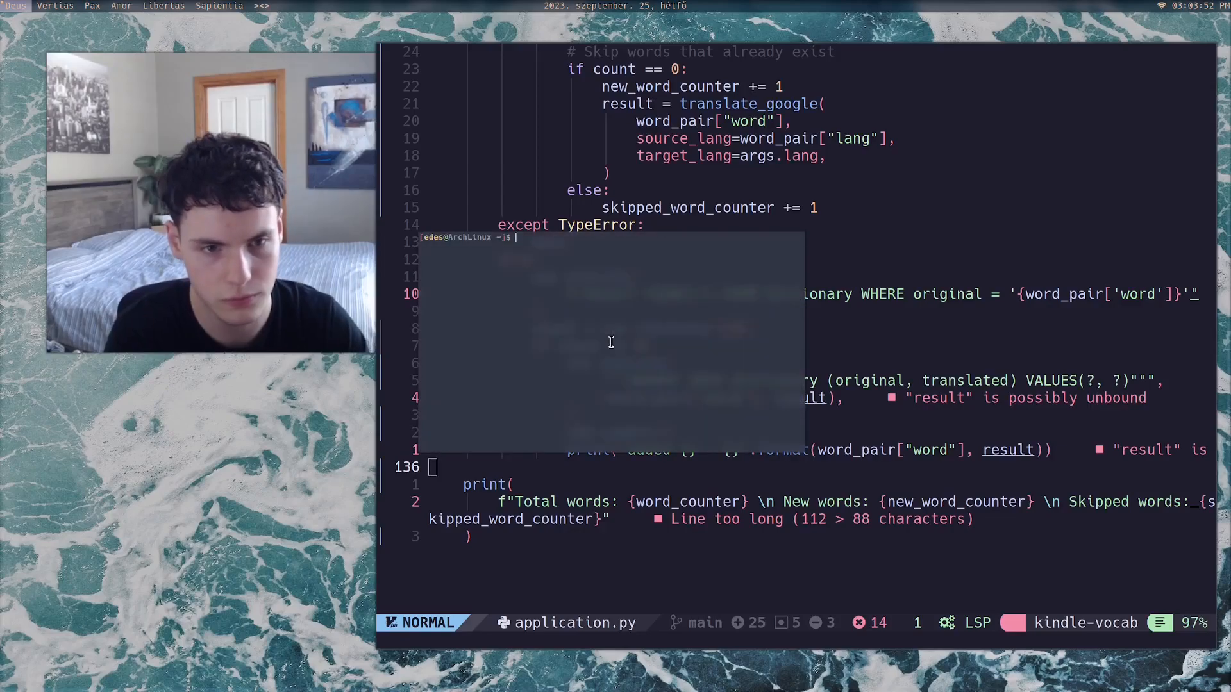
Step: Start python, import os and run os.system('notify-send ...') to test a desktop notification
{"action": "type", "text": "python"}
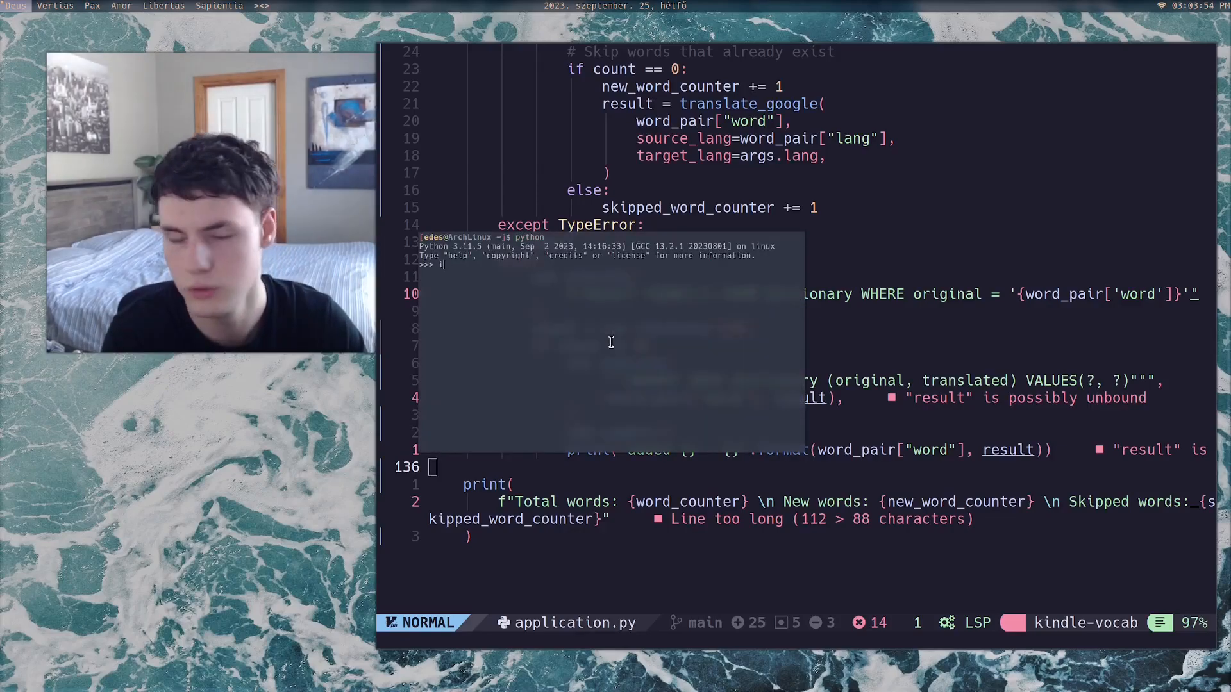
{"action": "type", "text": "import o"}
{"action": "type", "text": "os."}
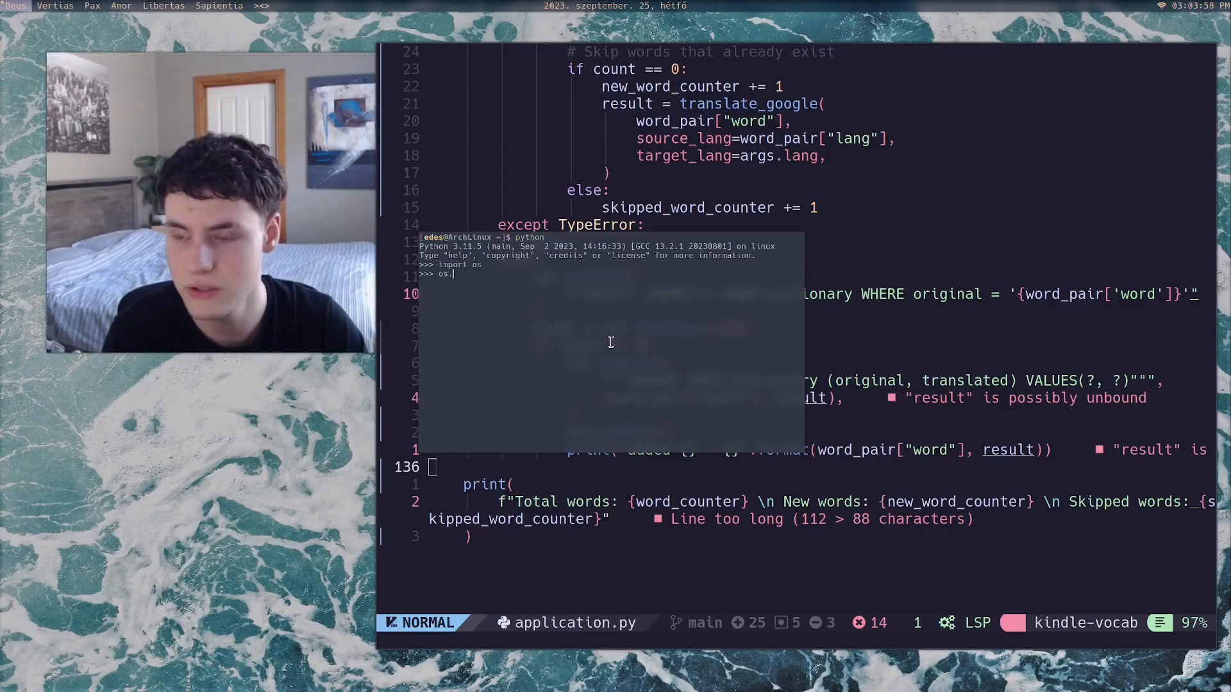
{"action": "type", "text": "system("}
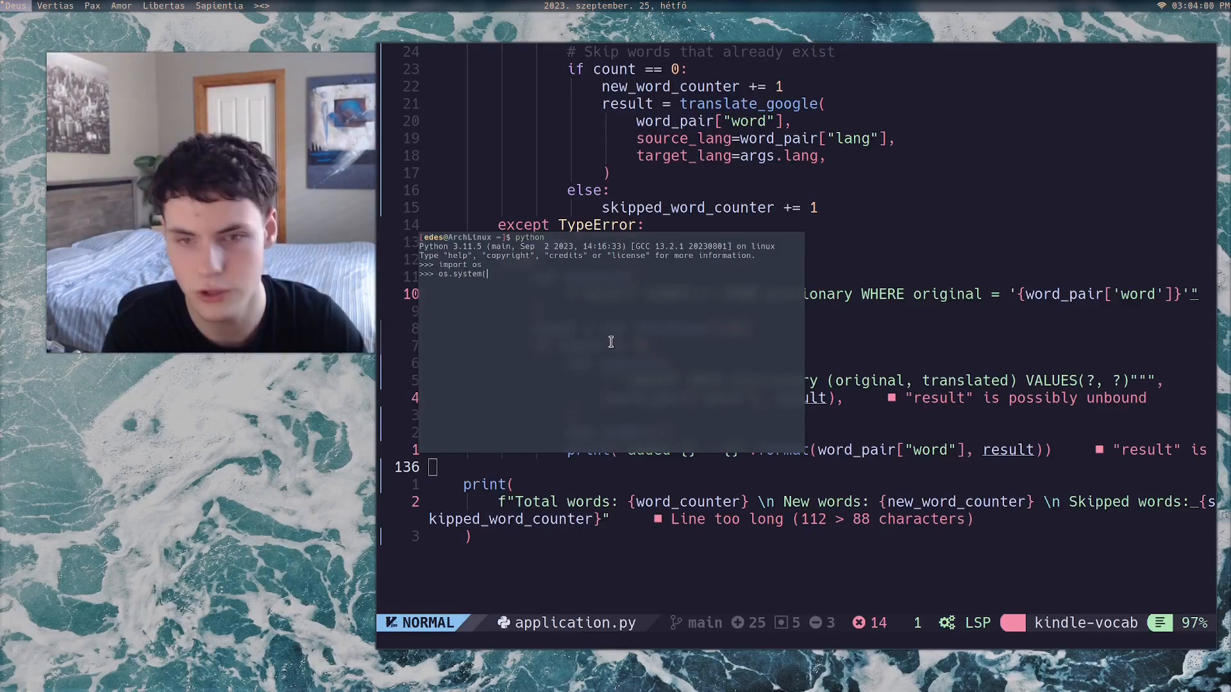
{"action": "type", "text": "'notify-send h"}
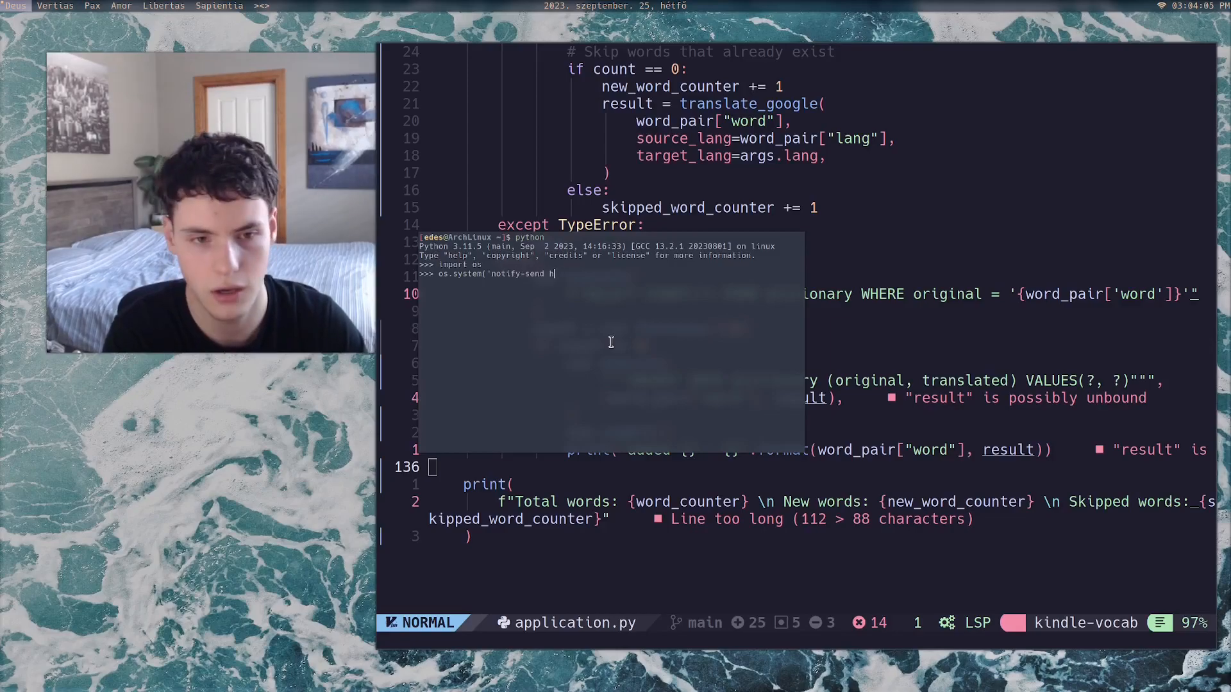
{"action": "key", "text": "Return"}
{"action": "type", "text": "os."}
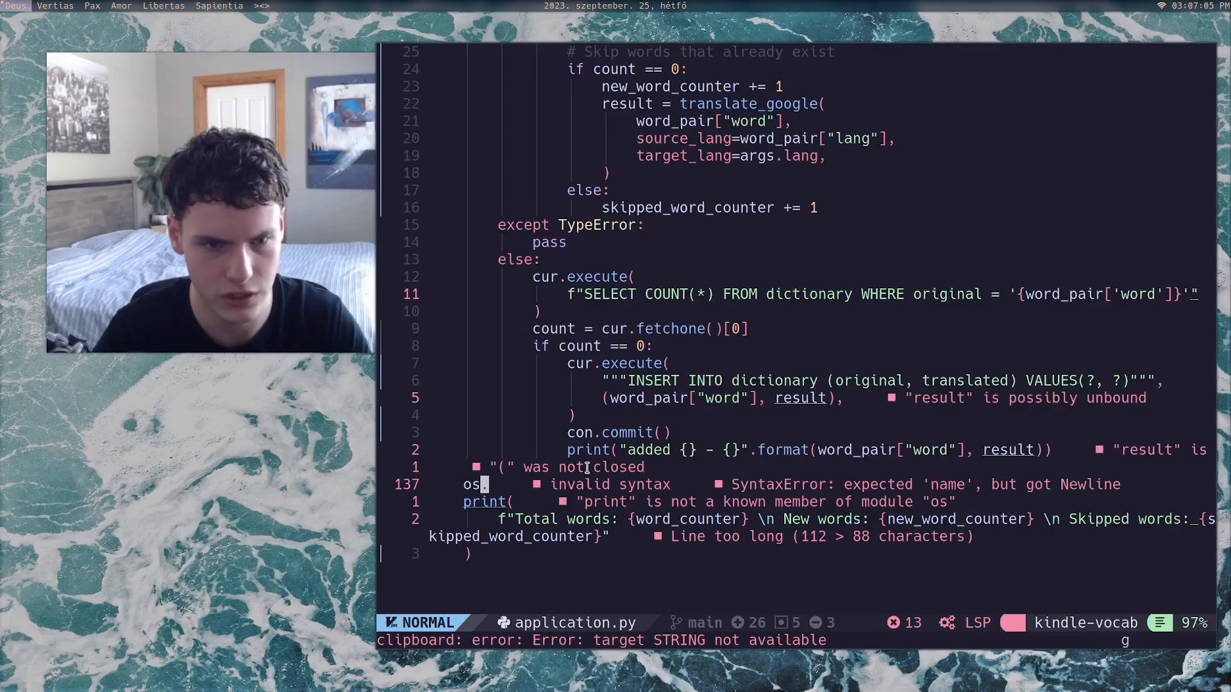
Step: Insert os.system(f"notify-send Total words: ...") with the counts above the summary print and save
{"action": "scroll", "scroll_direction": "down", "scroll_amount": 3}
{"action": "type", "text": "system('notify-sen"}
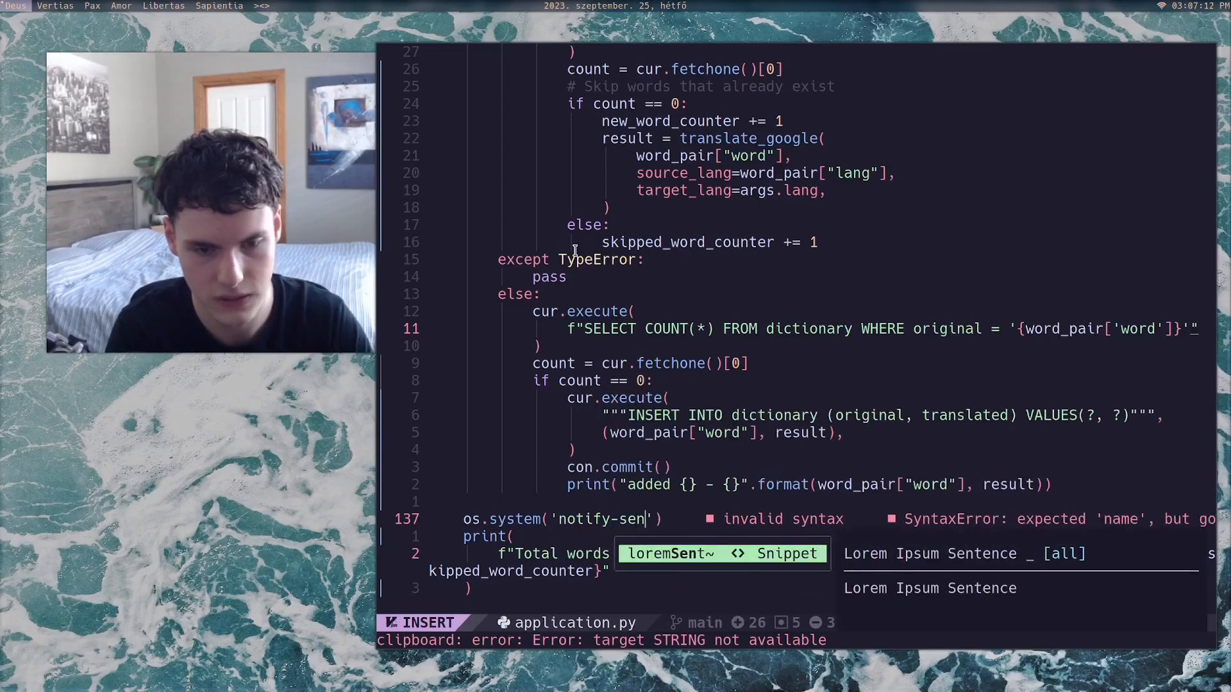
{"action": "type", "text": "d"}
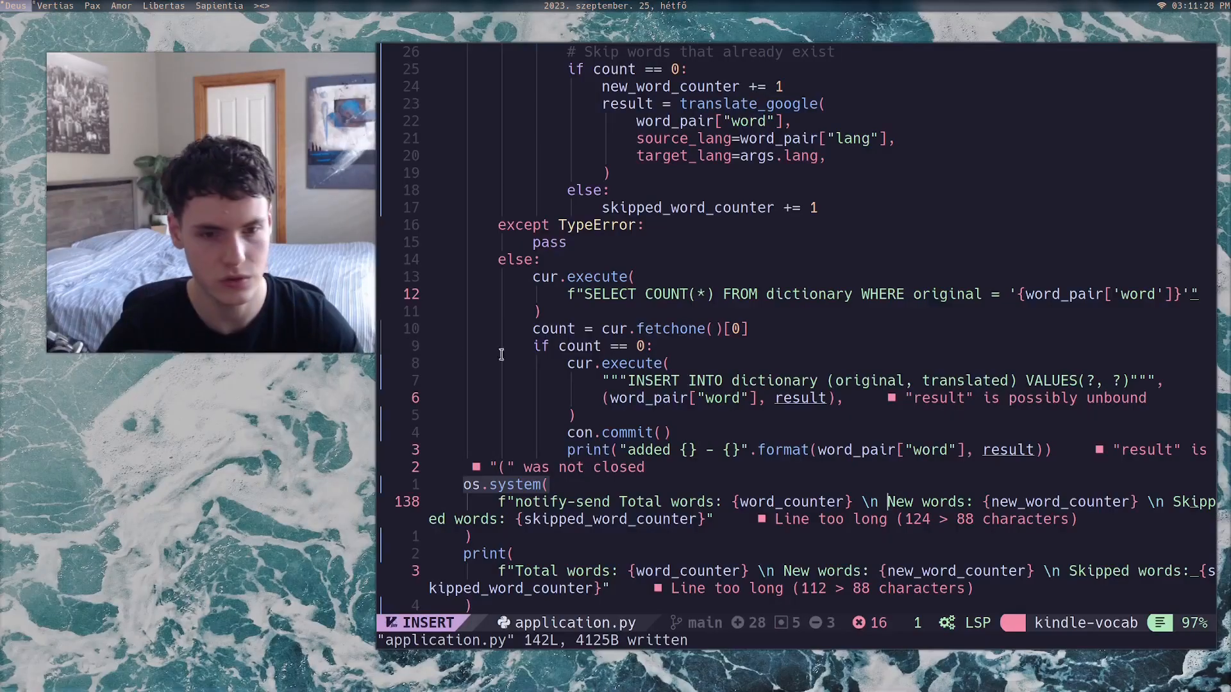
{"action": "type", "text": "gg"}
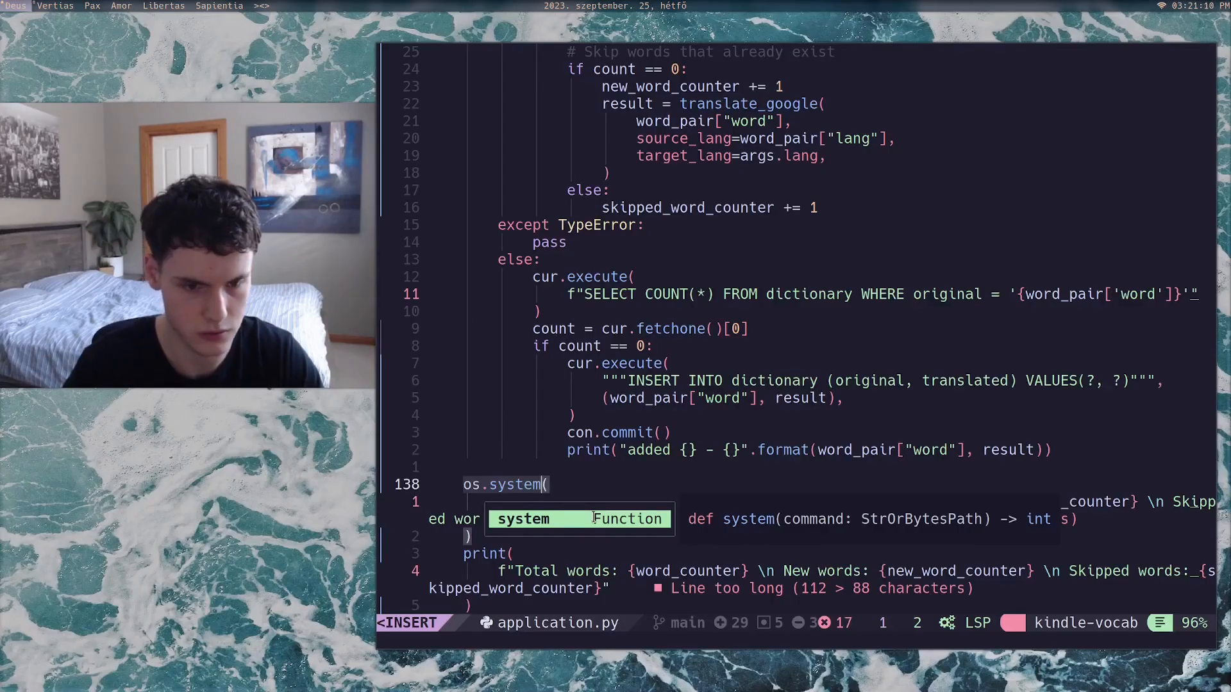
{"action": "key", "text": "Escape"}
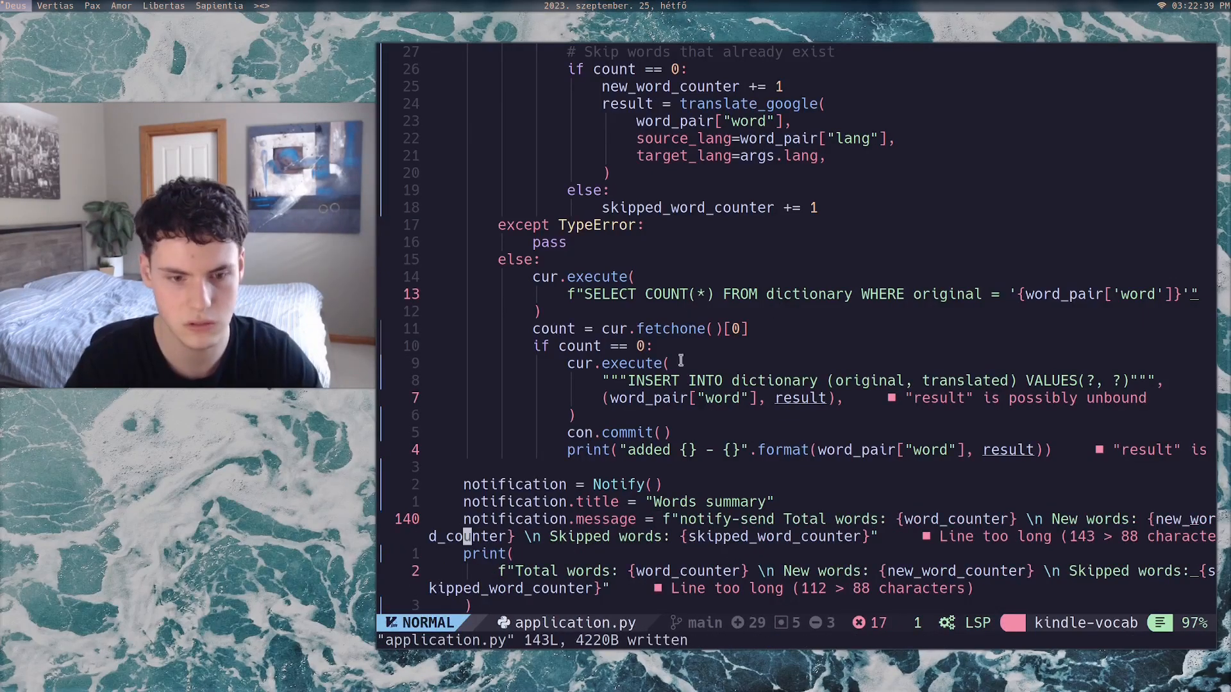
Step: Replace os.system with a Notify object titled 'Words summary' holding the counts, ending with notification.send()
{"action": "type", "text": "notification."}
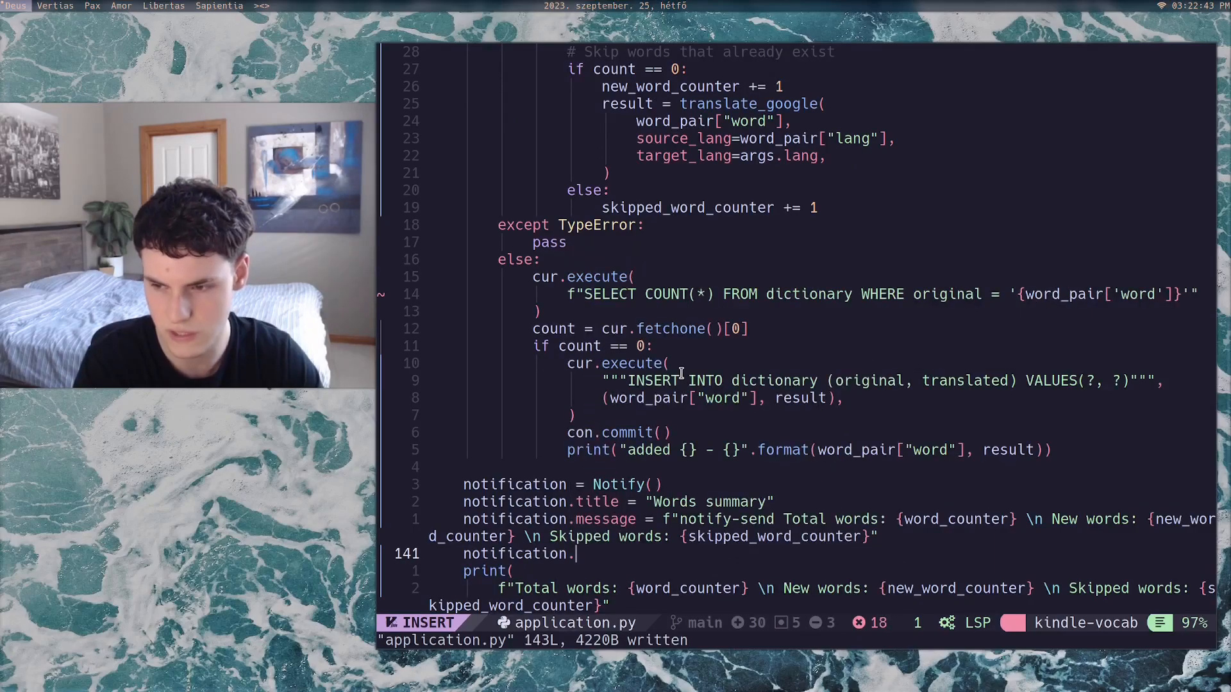
{"action": "type", "text": "send()"}
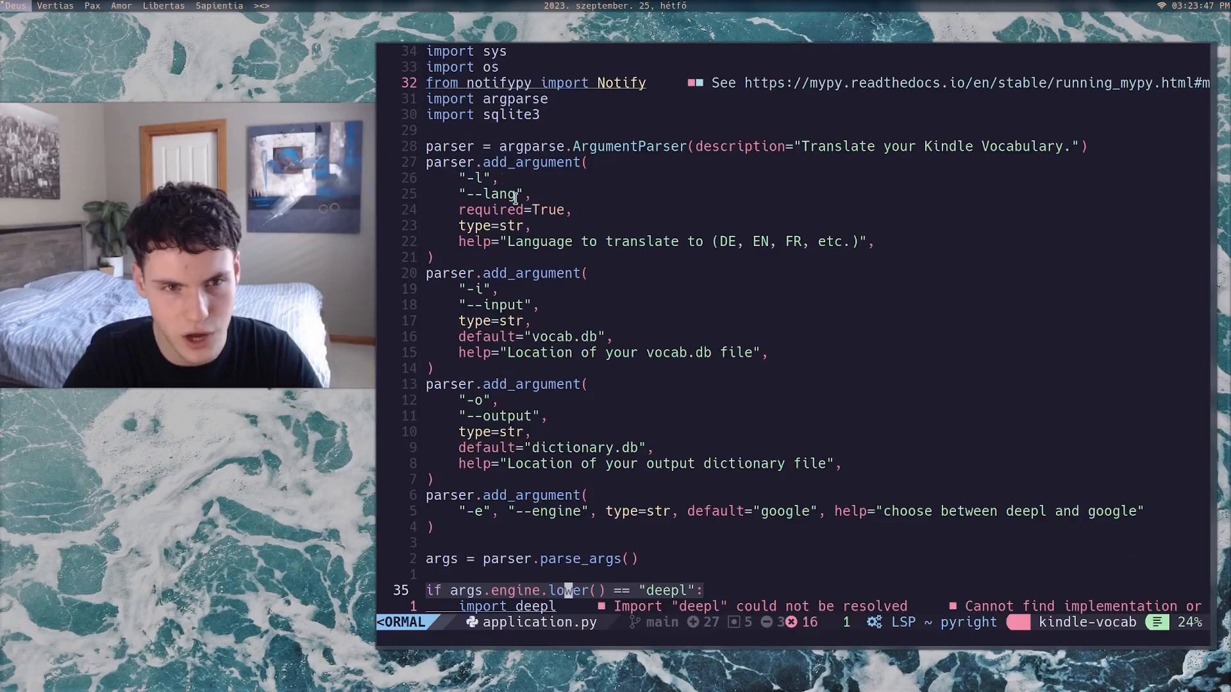
Step: Review application.py from the notifypy import down to the notification block, dropping the 'notify-send ' prefix
{"action": "scroll", "scroll_direction": "down", "scroll_amount": 3}
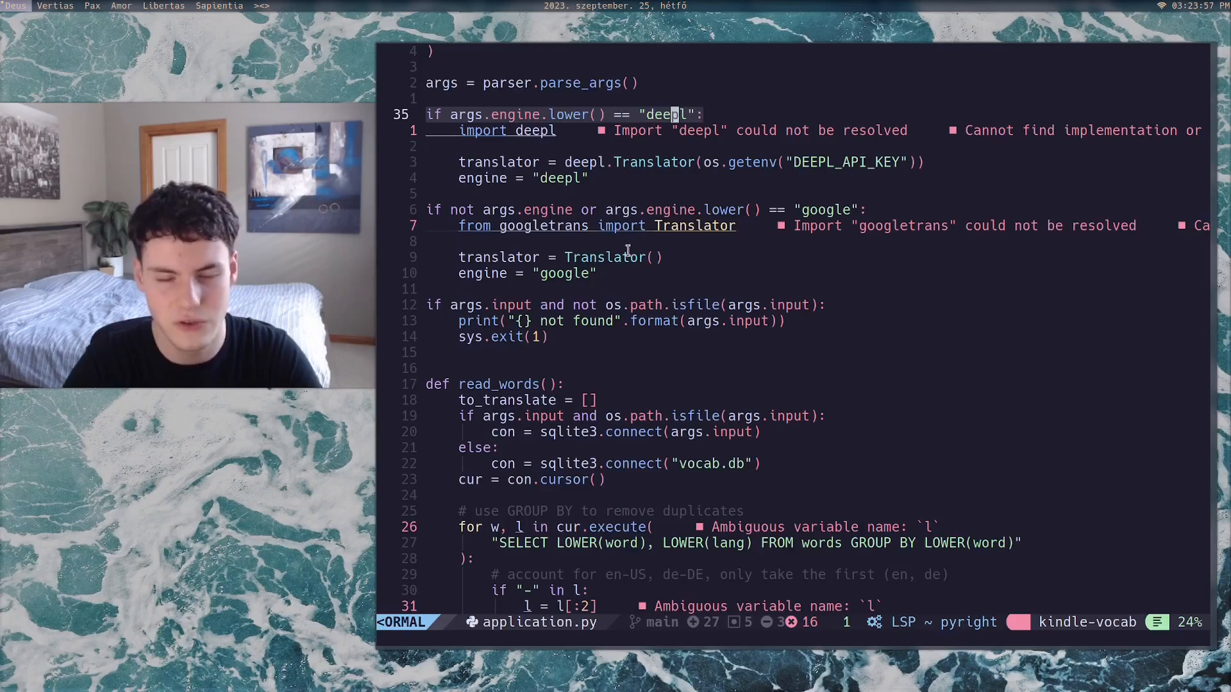
{"action": "scroll", "scroll_direction": "down", "scroll_amount": 3}
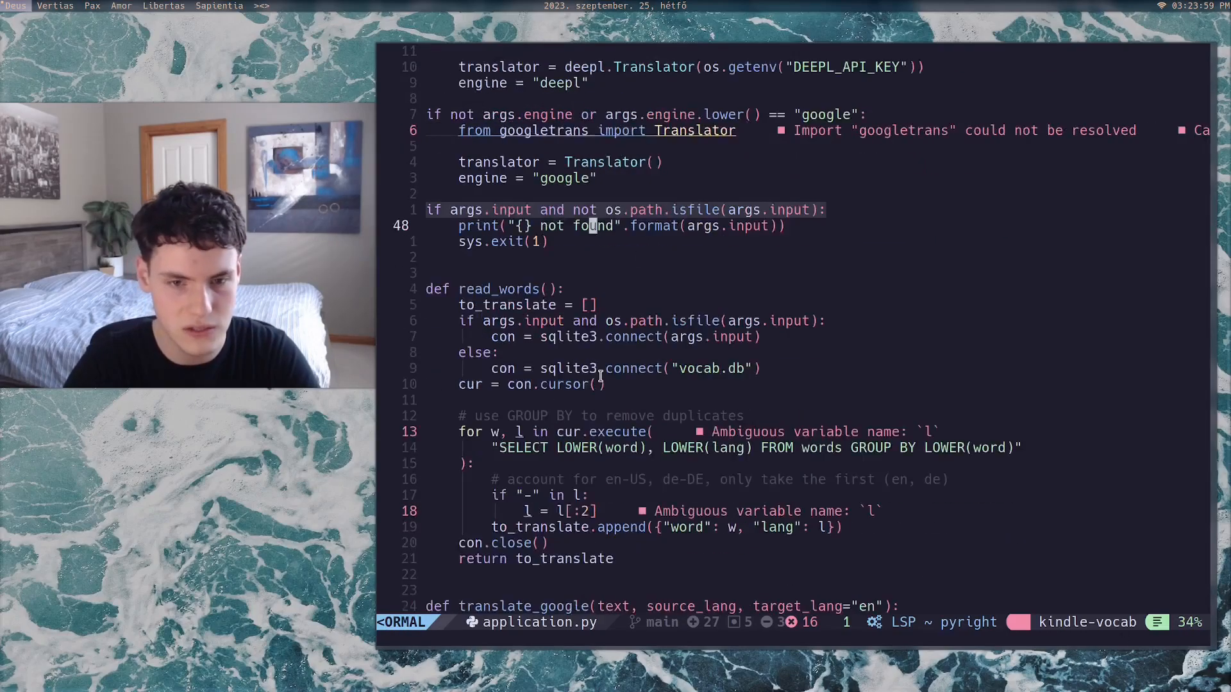
{"action": "scroll", "scroll_direction": "down", "scroll_amount": 3}
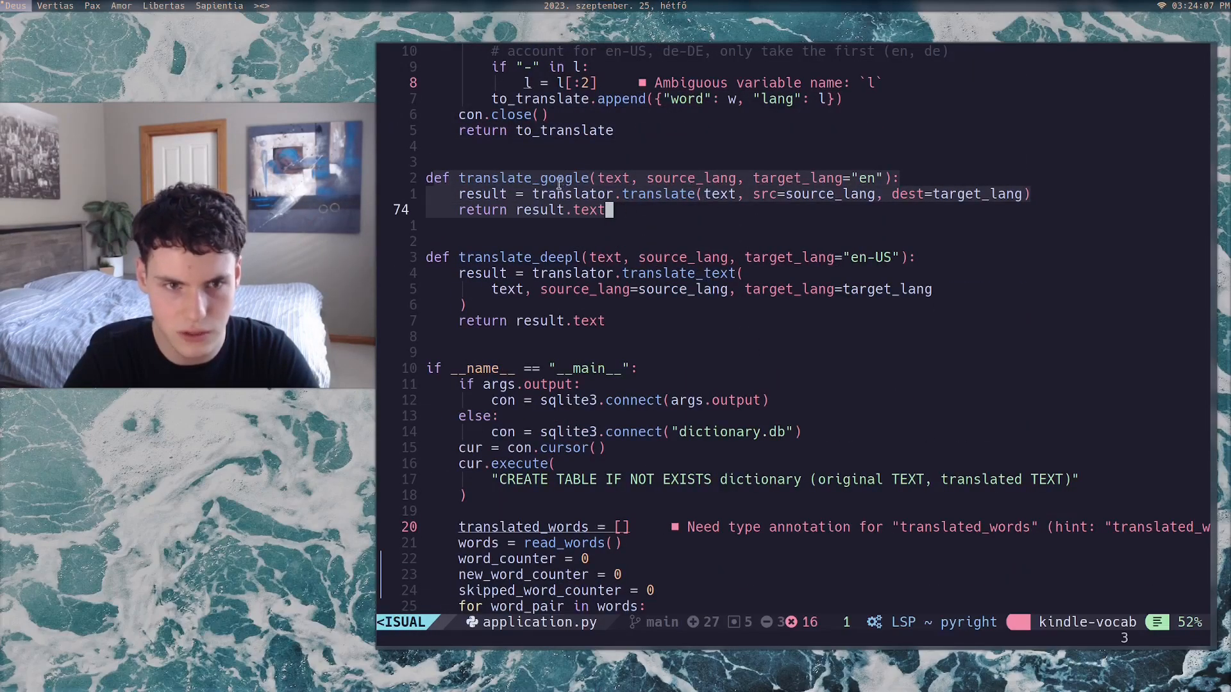
{"action": "scroll", "scroll_direction": "down", "scroll_amount": 3}
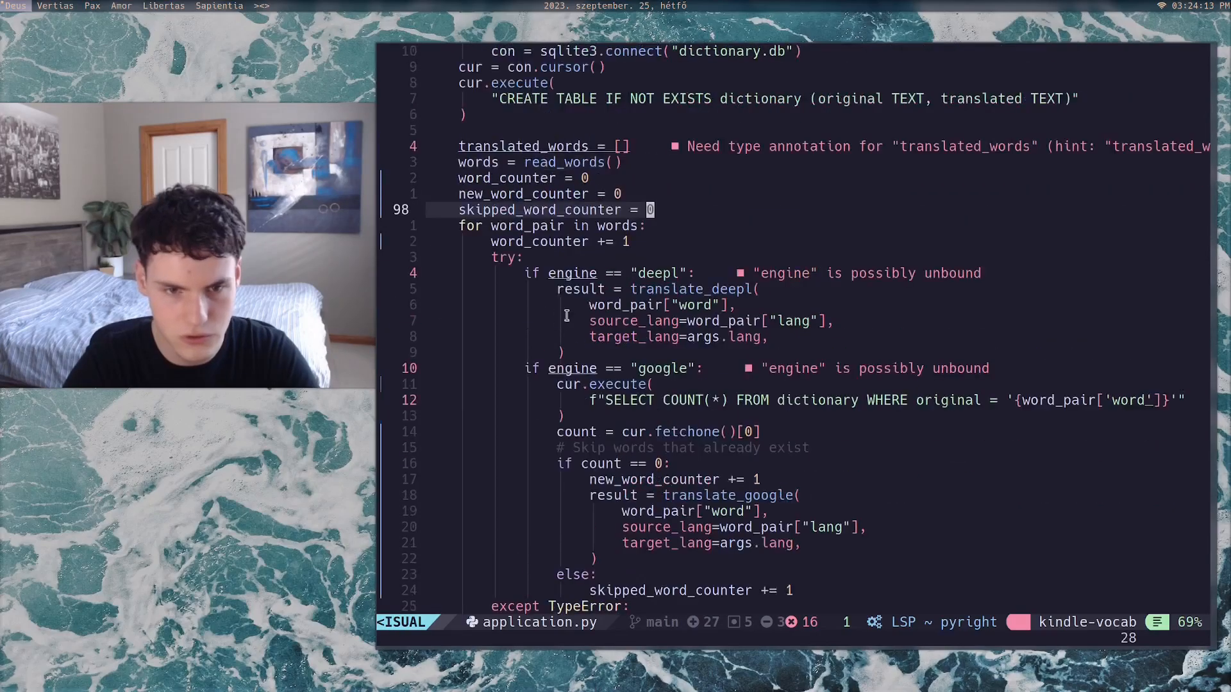
{"action": "scroll", "scroll_direction": "down", "scroll_amount": 3}
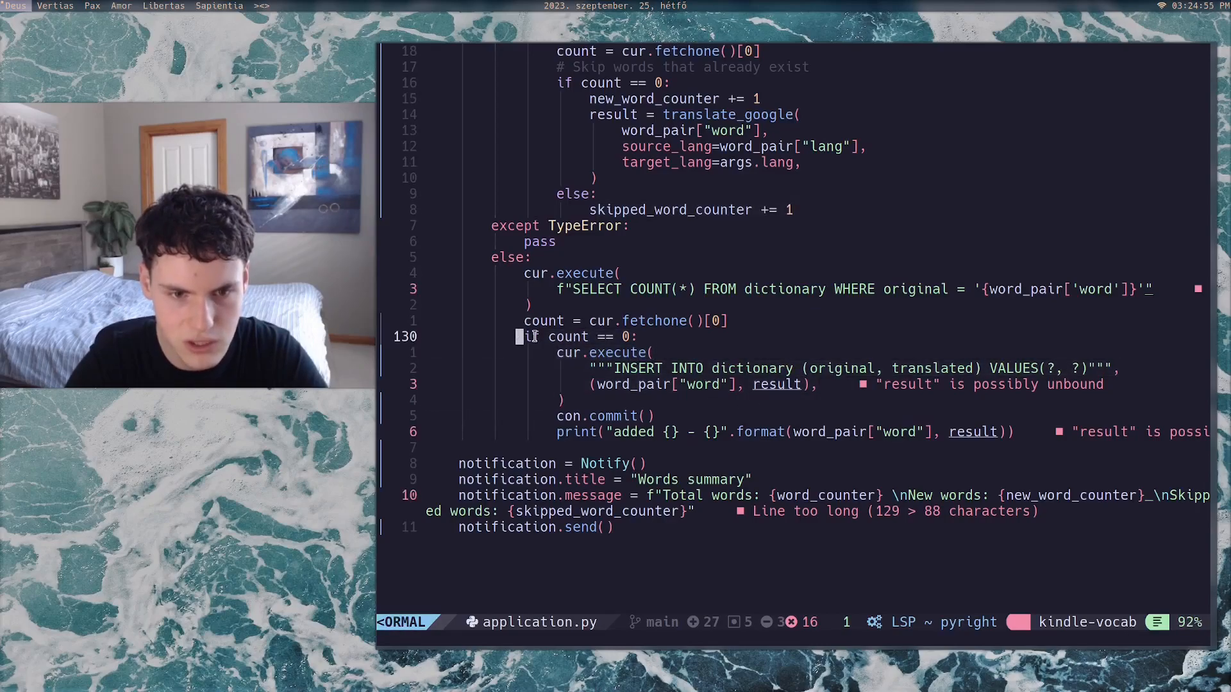
Step: Begin a visual selection on the if count == 0 block
{"action": "key", "text": "v"}
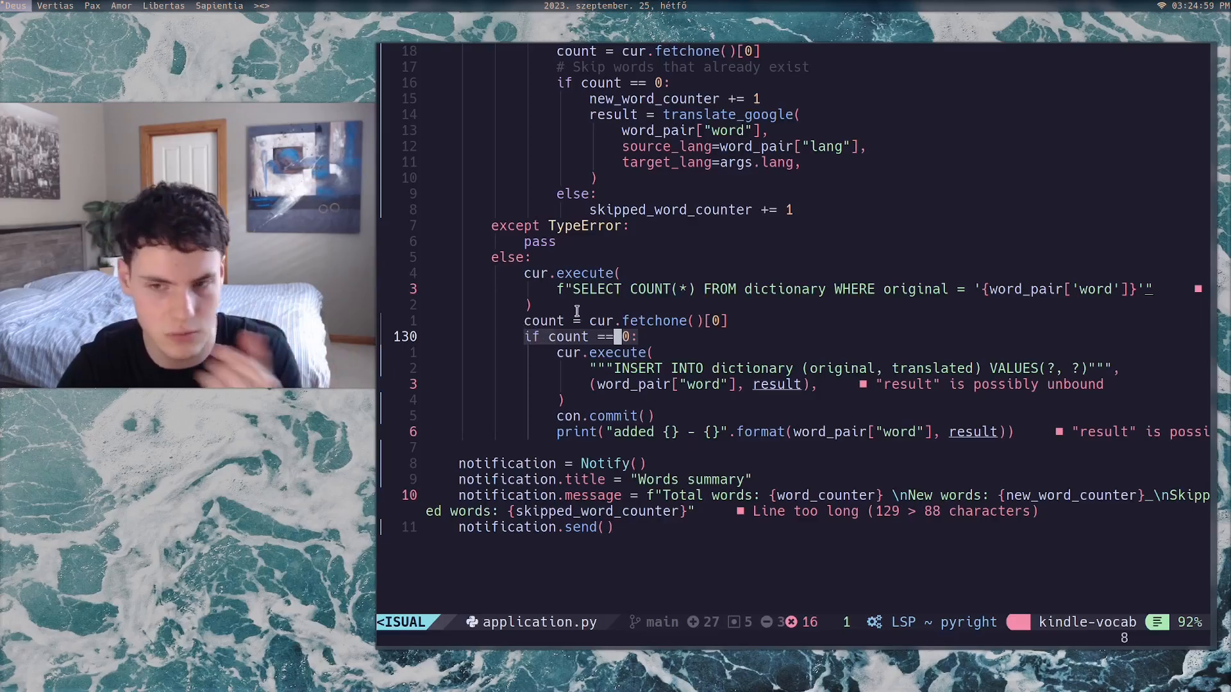
{"action": "scroll", "scroll_direction": "down", "scroll_amount": 3}
{"action": "type", "text": "l"}
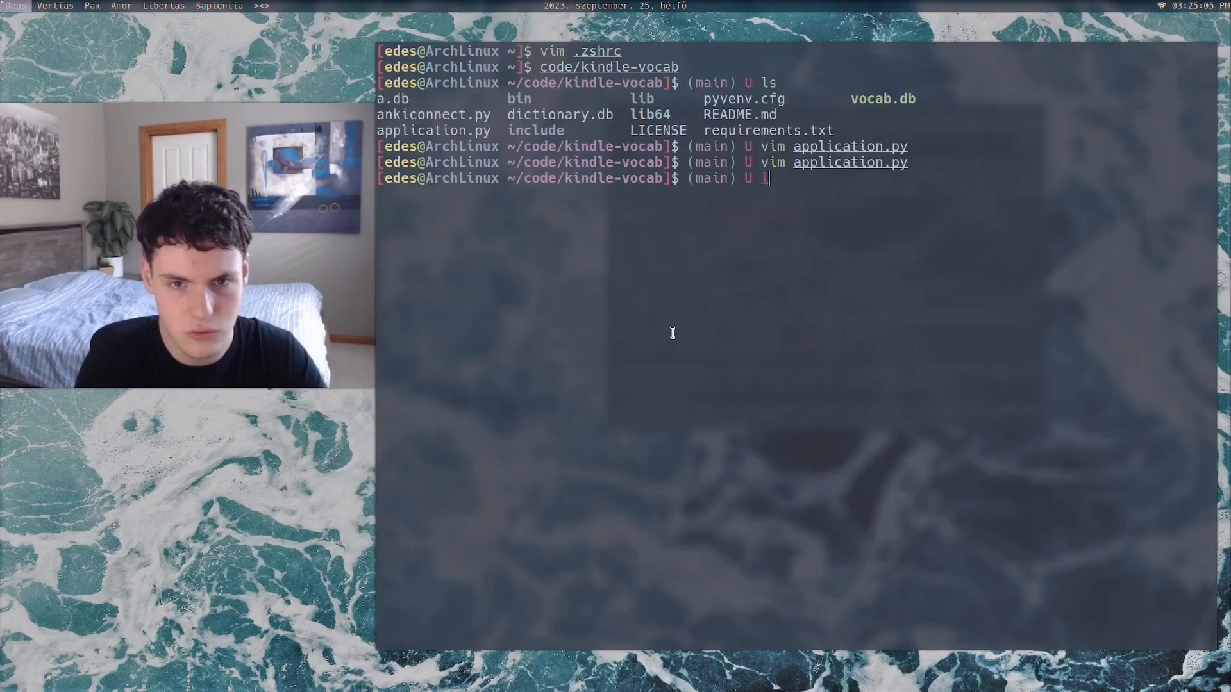
Step: Reopen application.py and ankiconnect.py in vim, then relaunch gMTP with no device attached
{"action": "type", "text": "vim ankiconnect.py"}
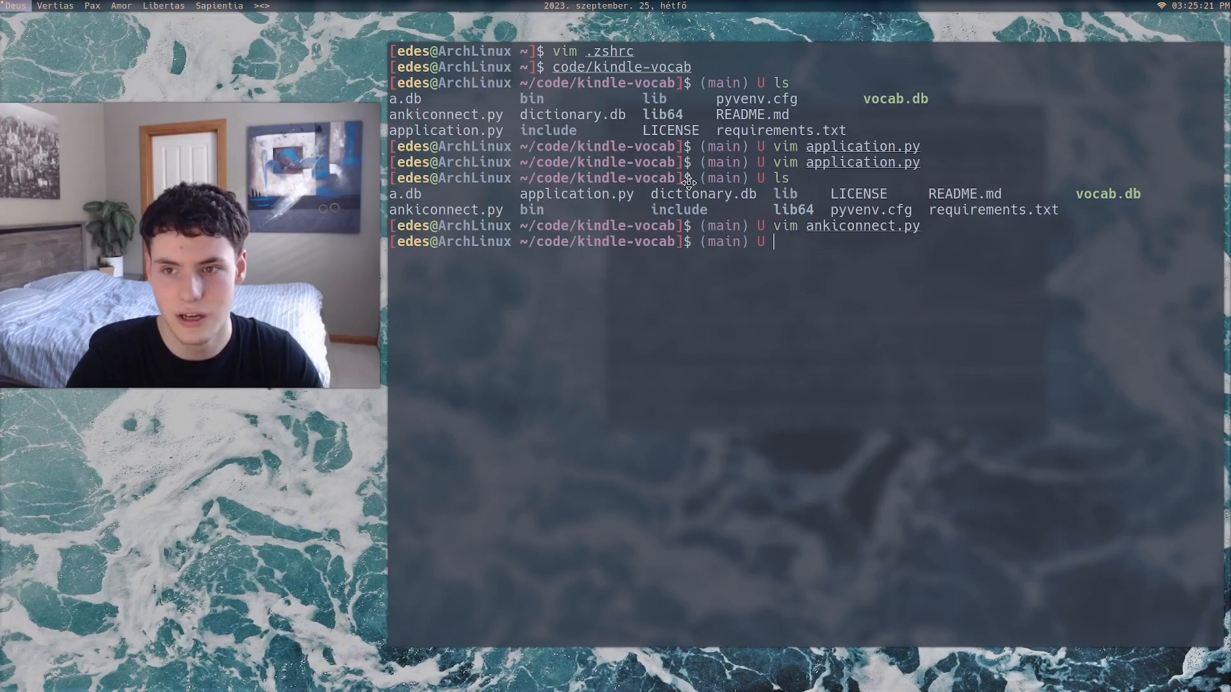
{"action": "type", "text": "g"}
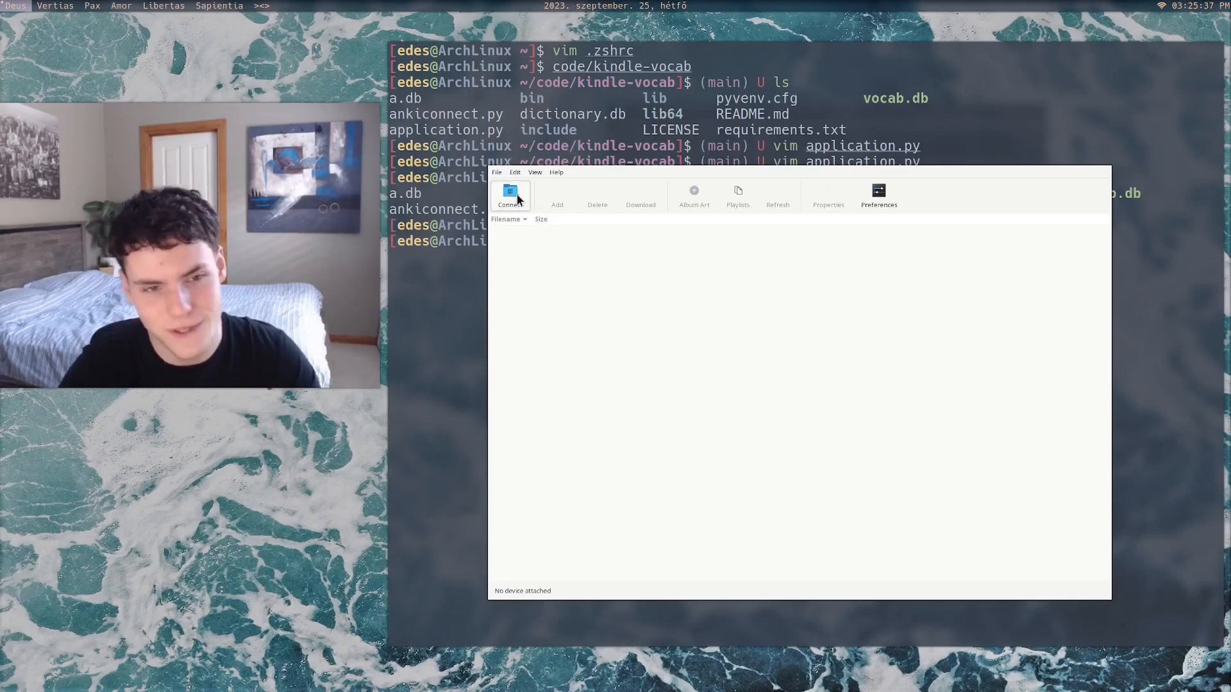
{"action": "mouse_move", "coordinate": [1008, 319]}
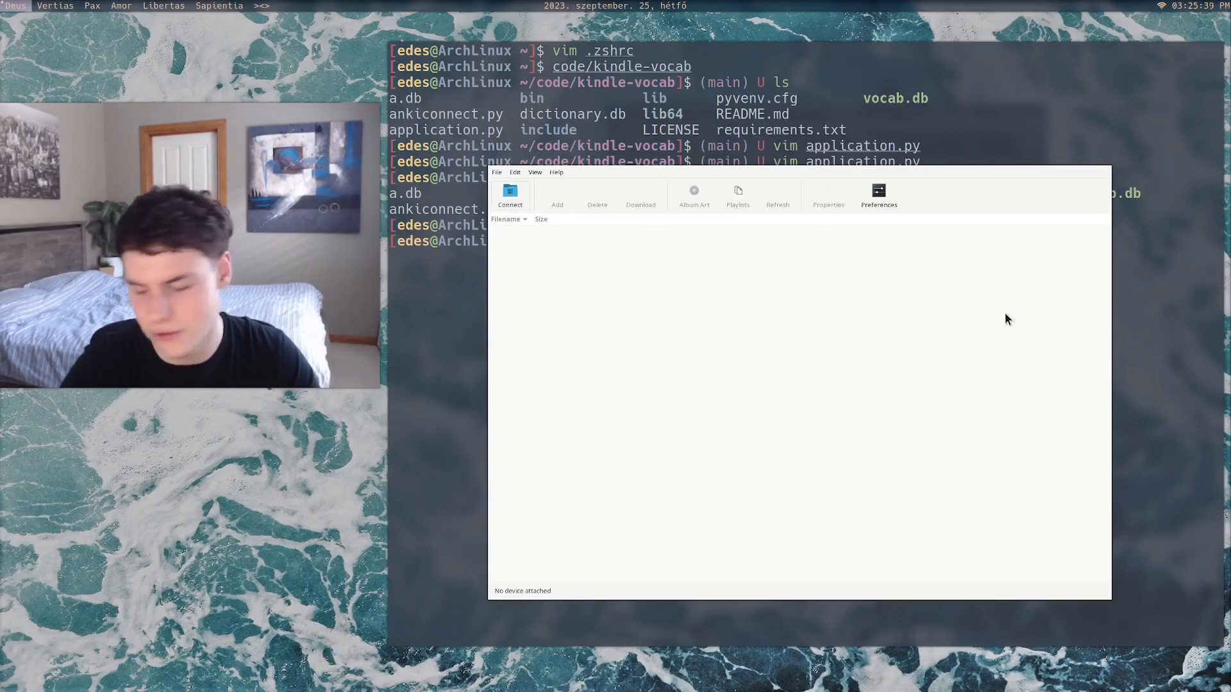
Step: View gMTP's preferences, close the app, and start a kindle command in the terminal
{"action": "left_click", "coordinate": [877, 195]}
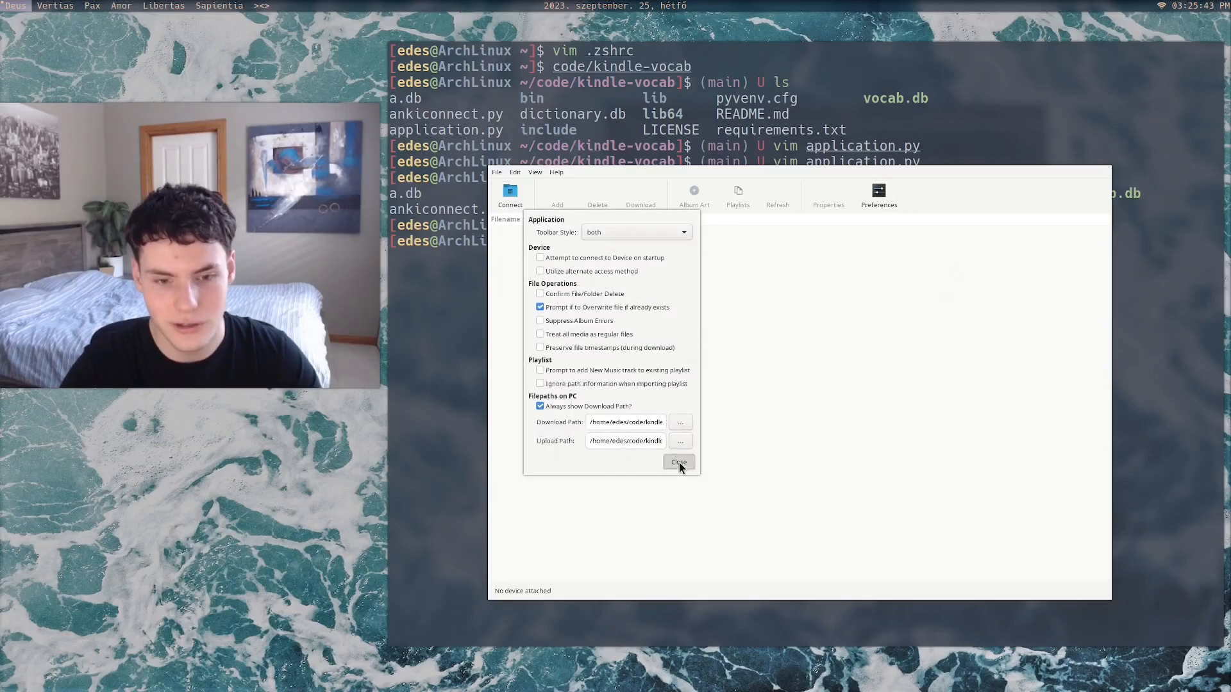
{"action": "left_click", "coordinate": [677, 461]}
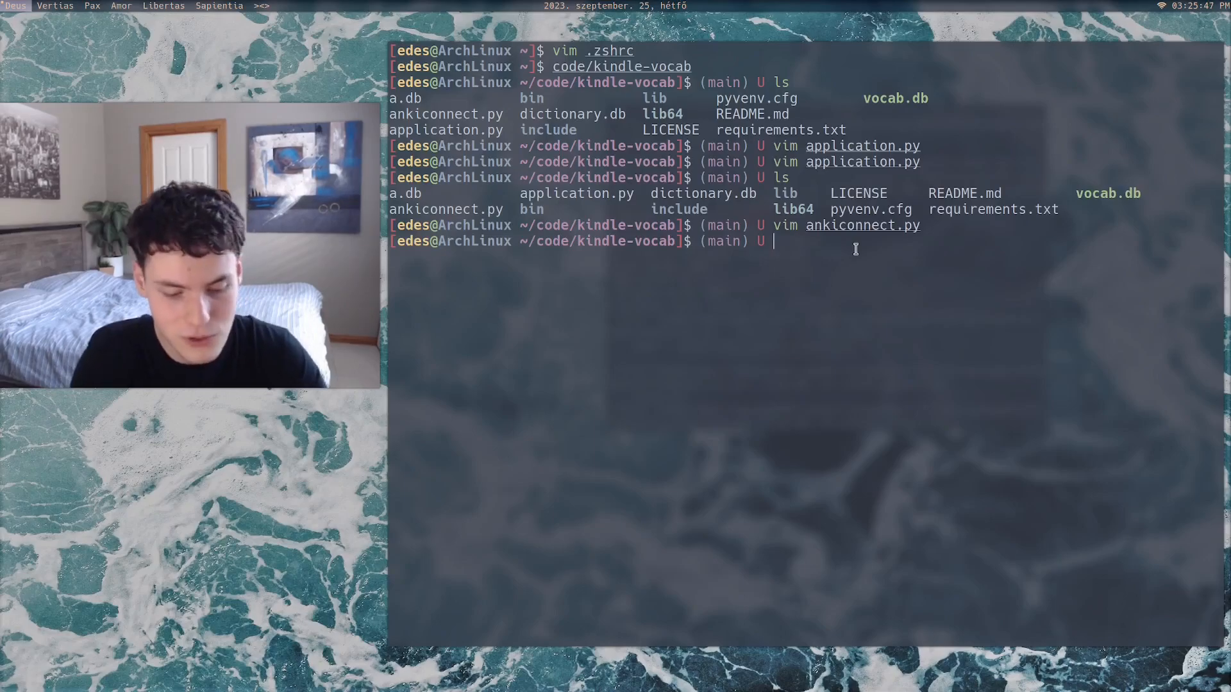
{"action": "type", "text": "kindle"}
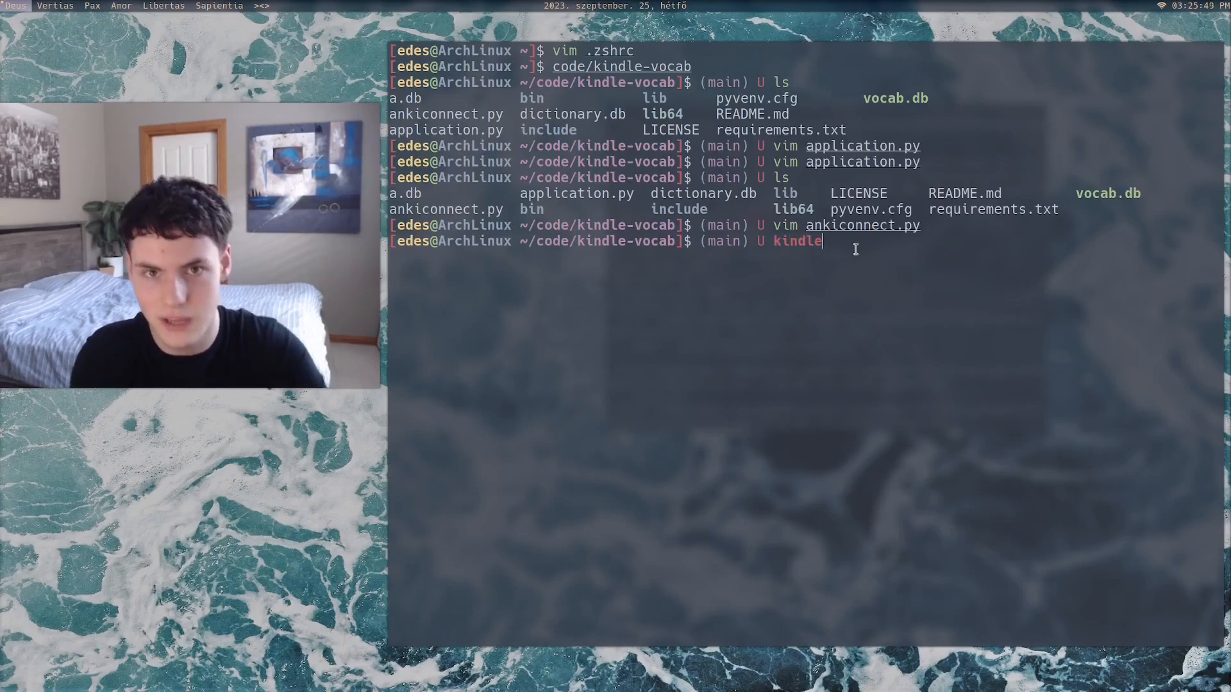